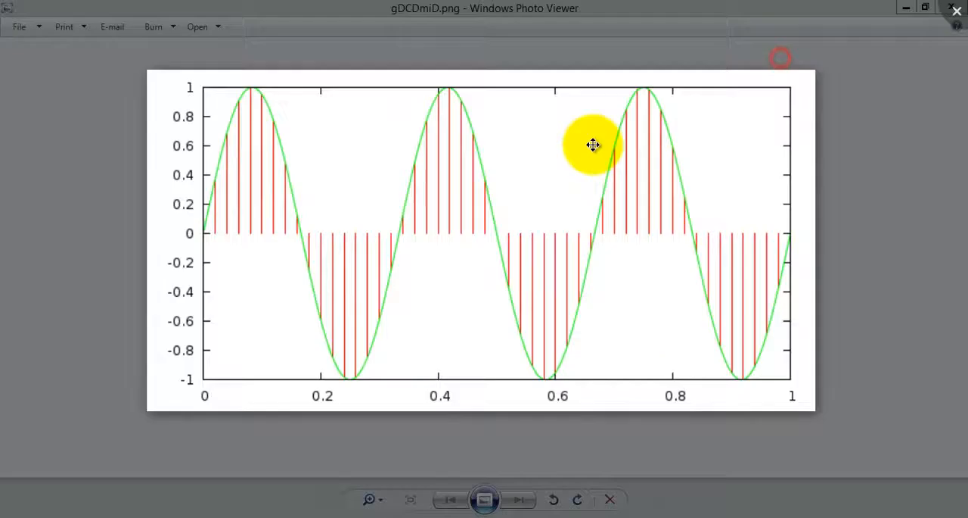
mouse_move(578, 153)
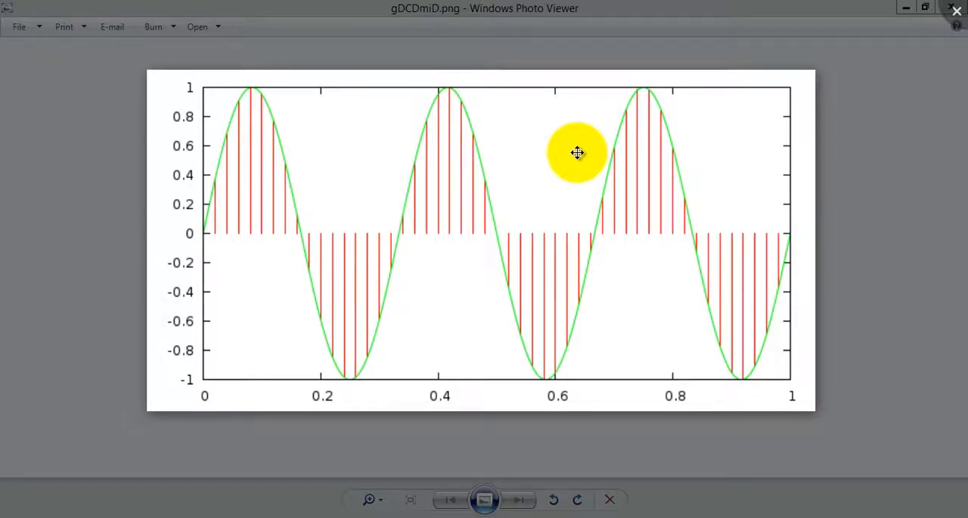
mouse_move(471, 180)
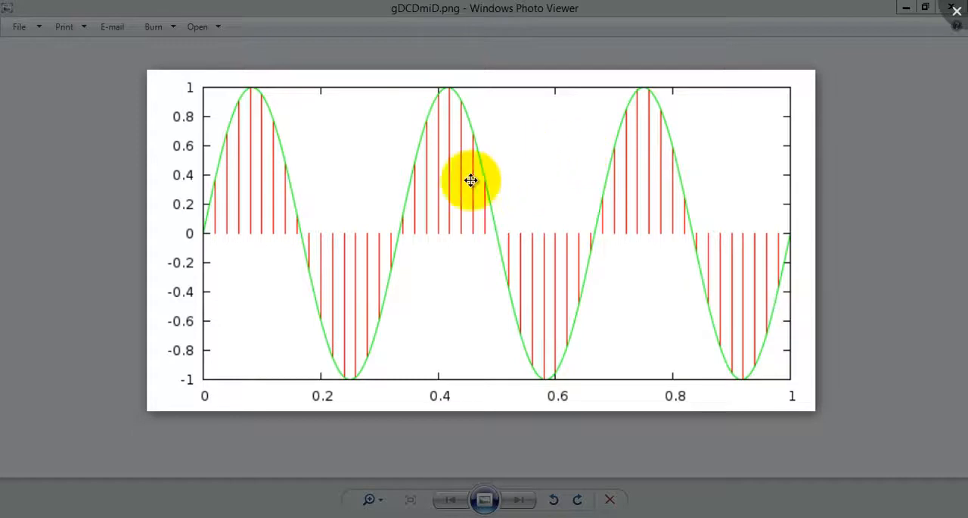
mouse_move(218, 223)
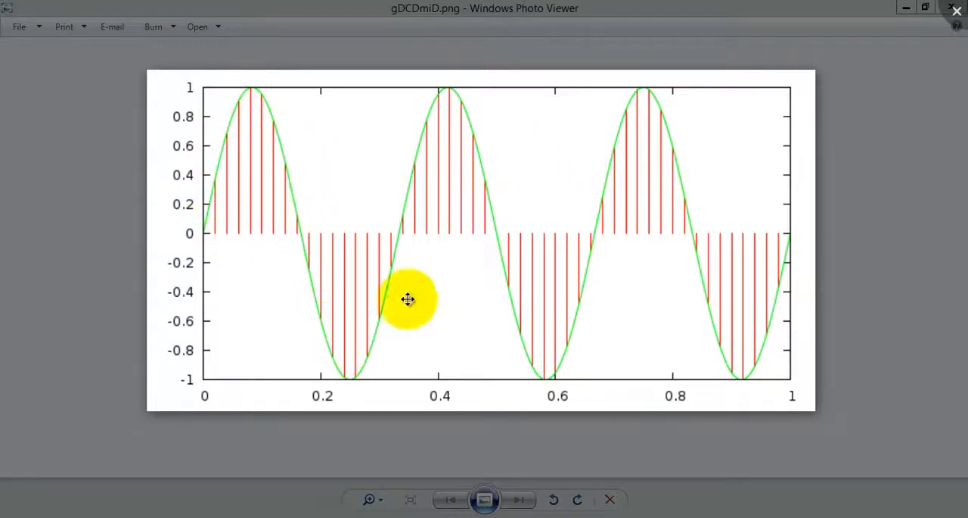
mouse_move(254, 127)
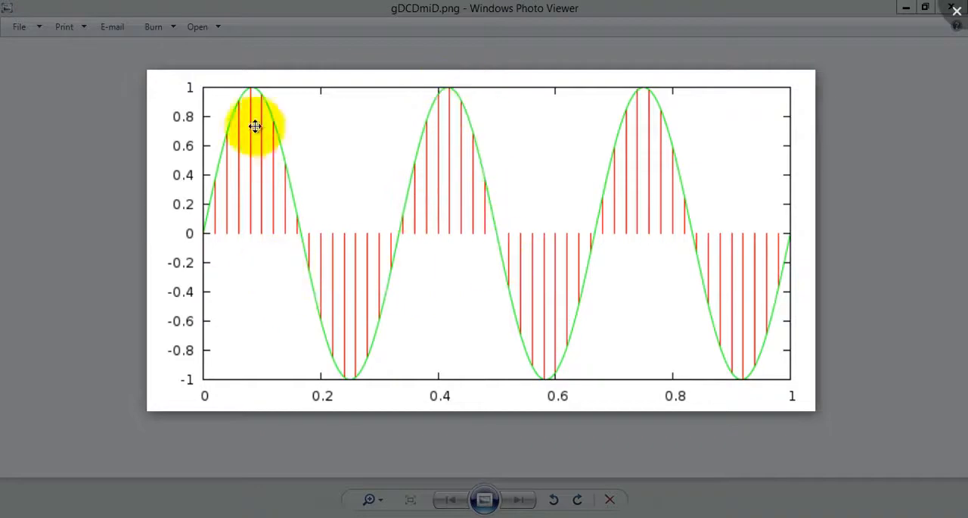
mouse_move(275, 142)
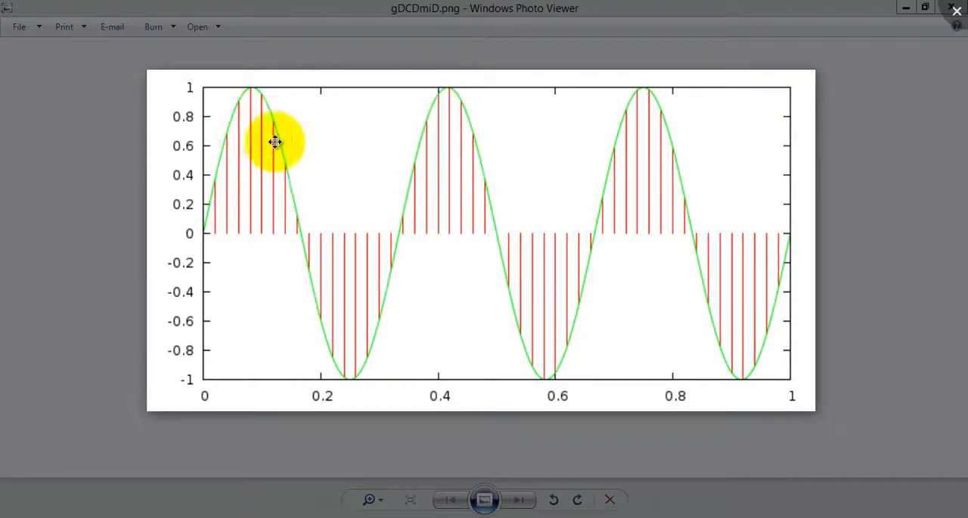
mouse_move(275, 206)
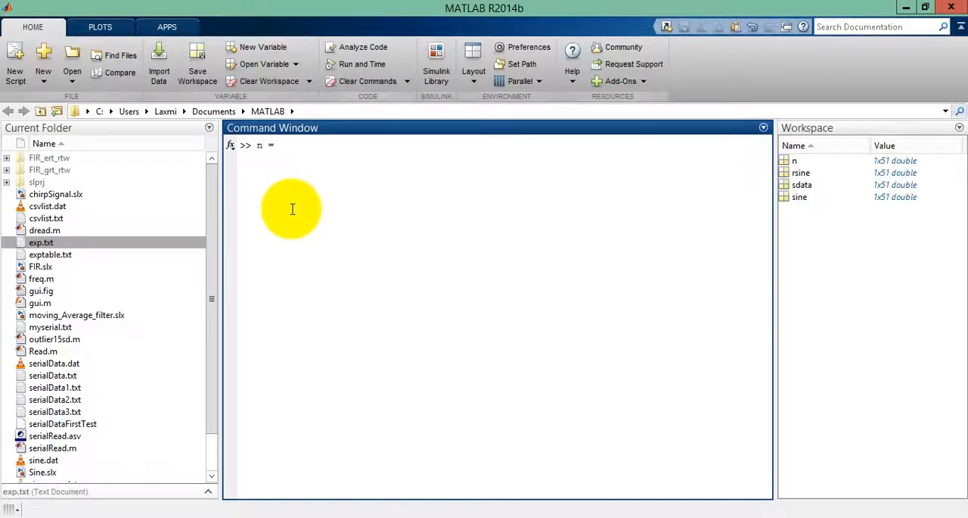
- Define n = 0:50, compute sine = sin(2*pi*n/50) and plot the resulting full cycle
text(0:)
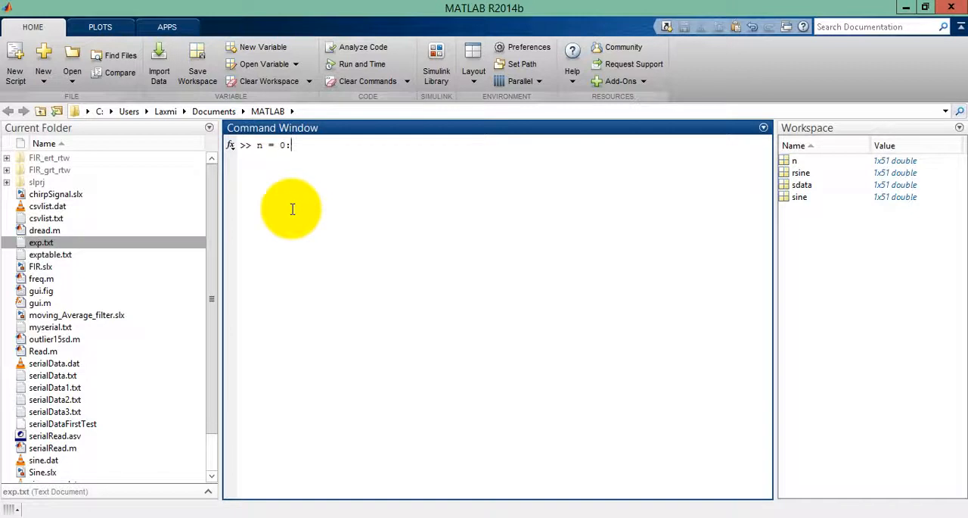
text(50;)
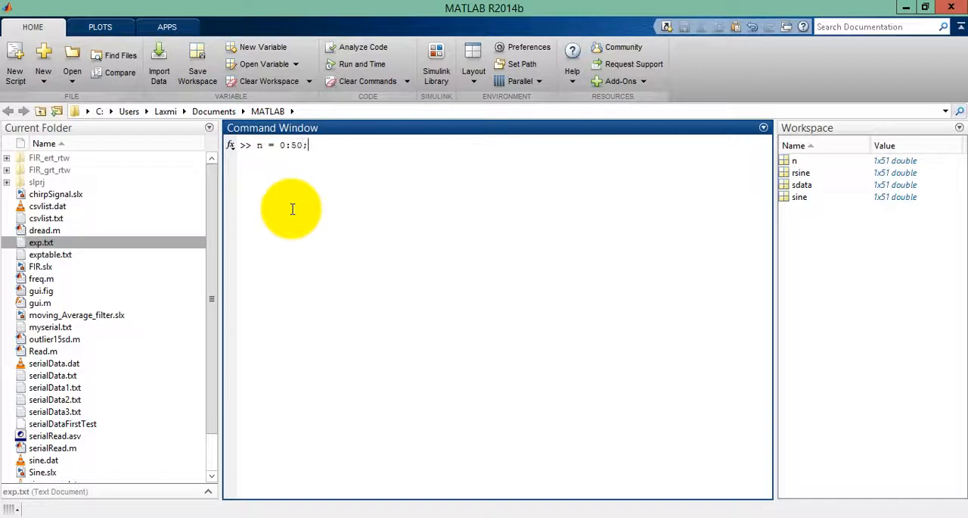
text(sine)
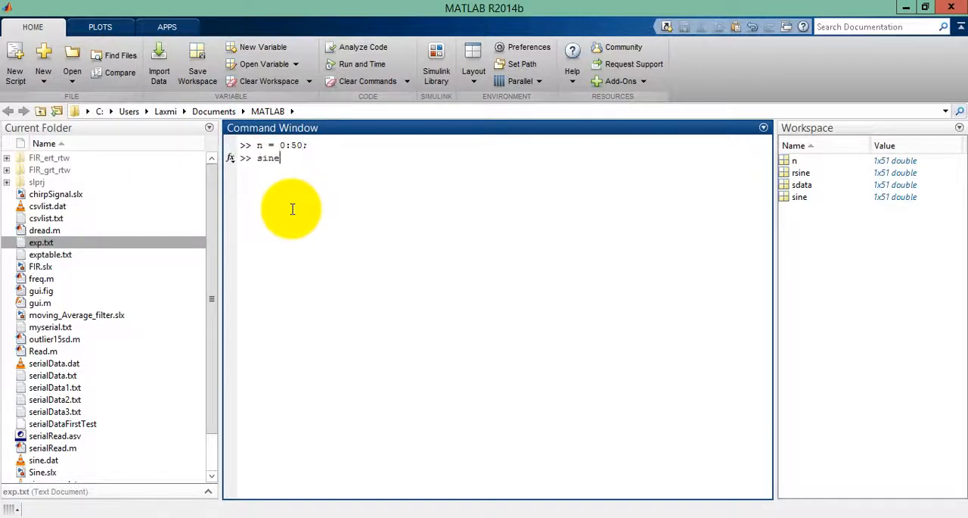
text(= sin)
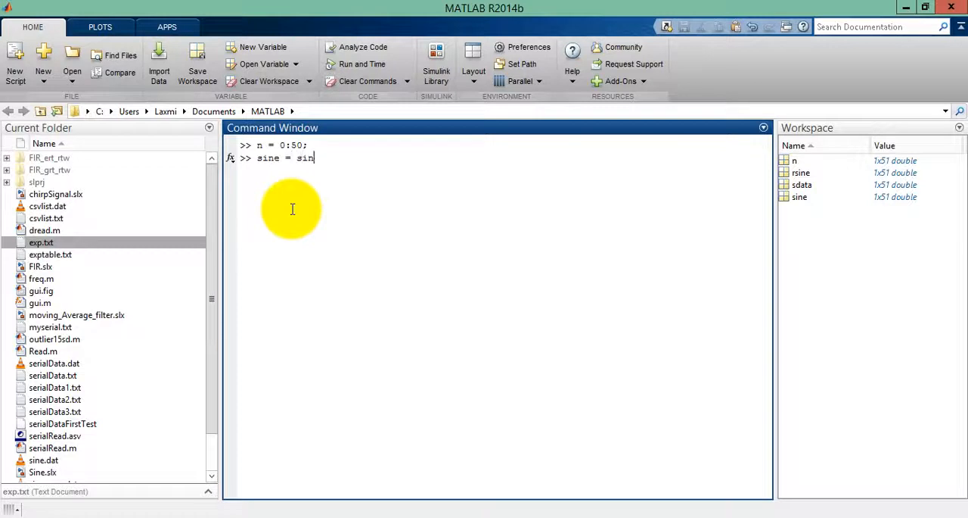
text((2*)
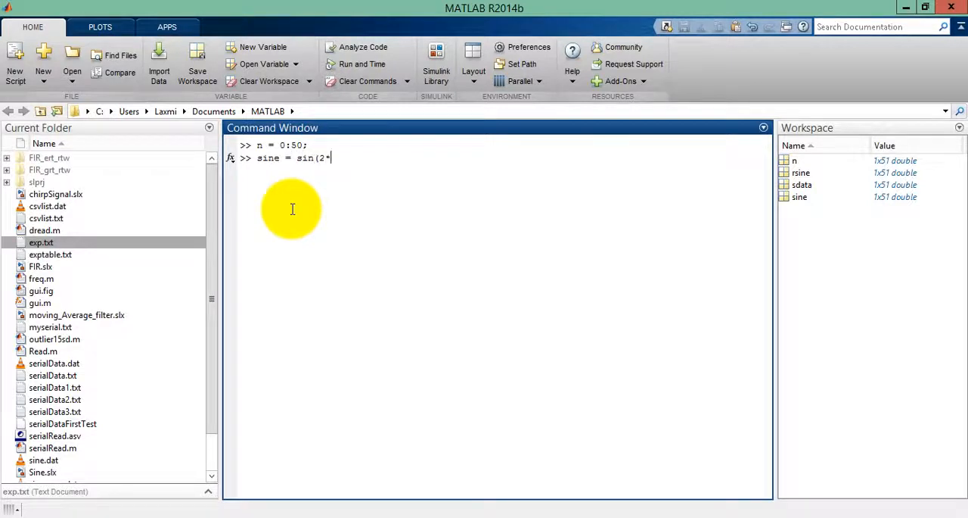
text(pi*)
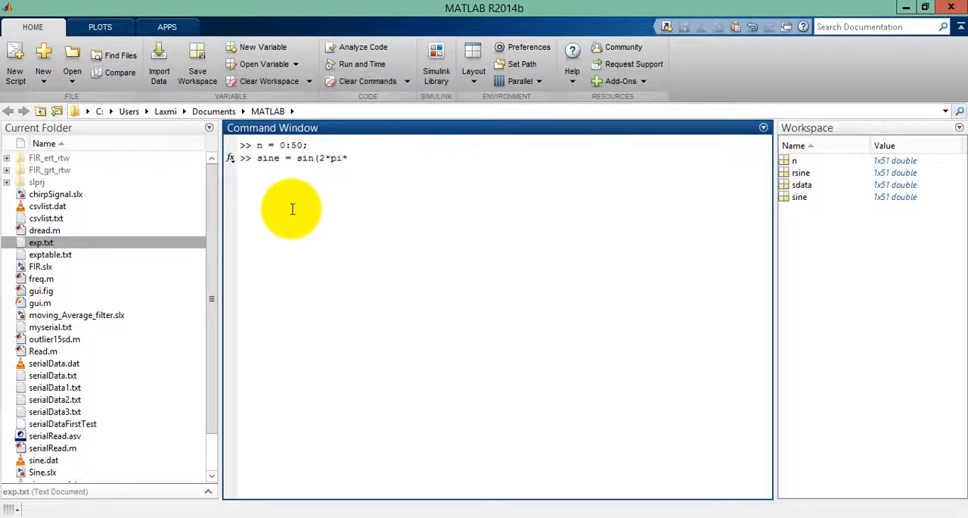
text(n/)
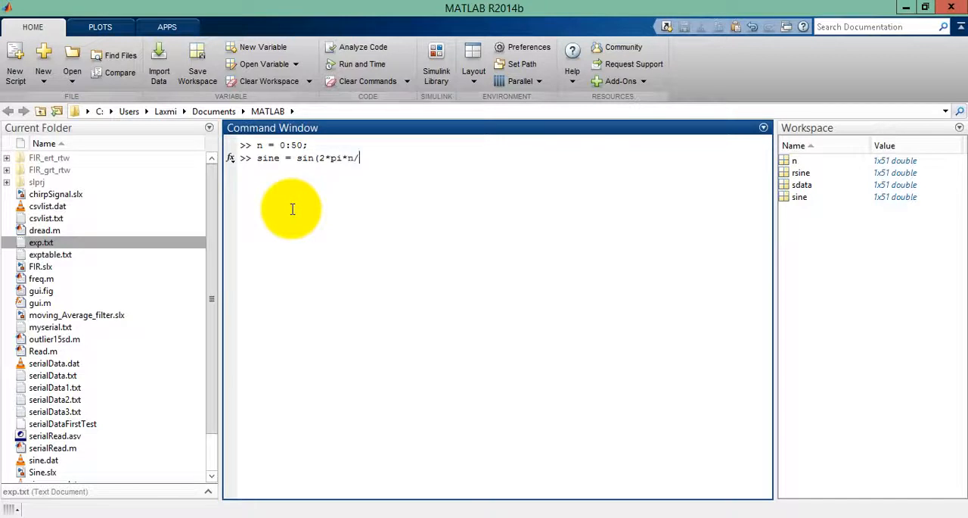
text(50))
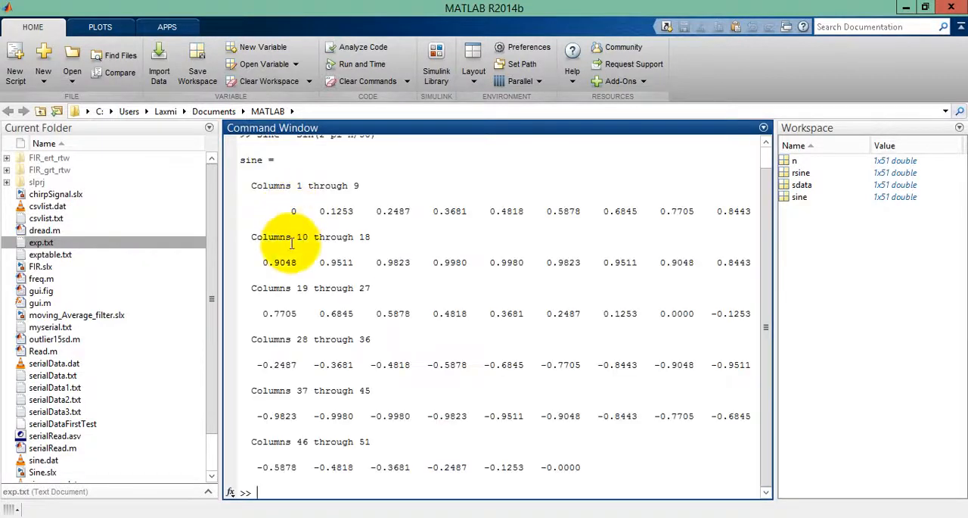
text(plot(sine)
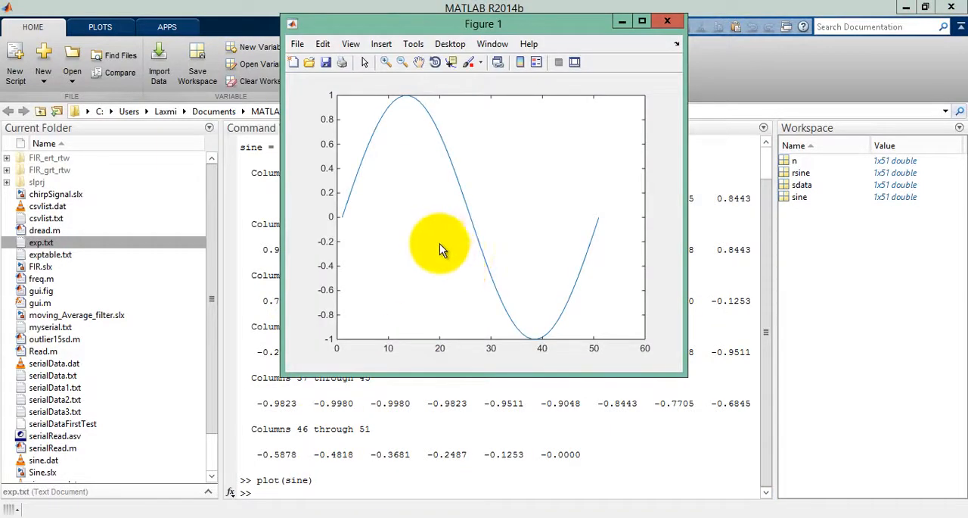
mouse_move(514, 321)
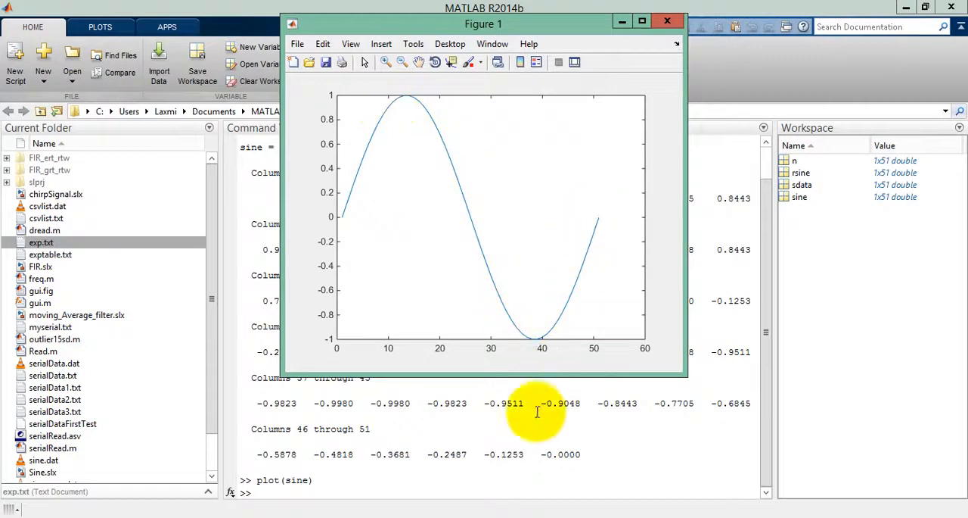
mouse_move(378, 118)
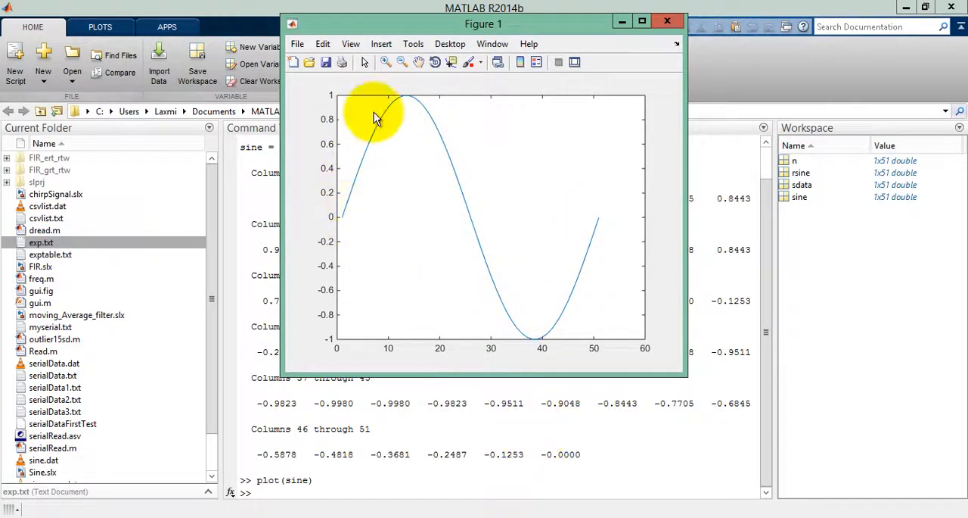
mouse_move(400, 350)
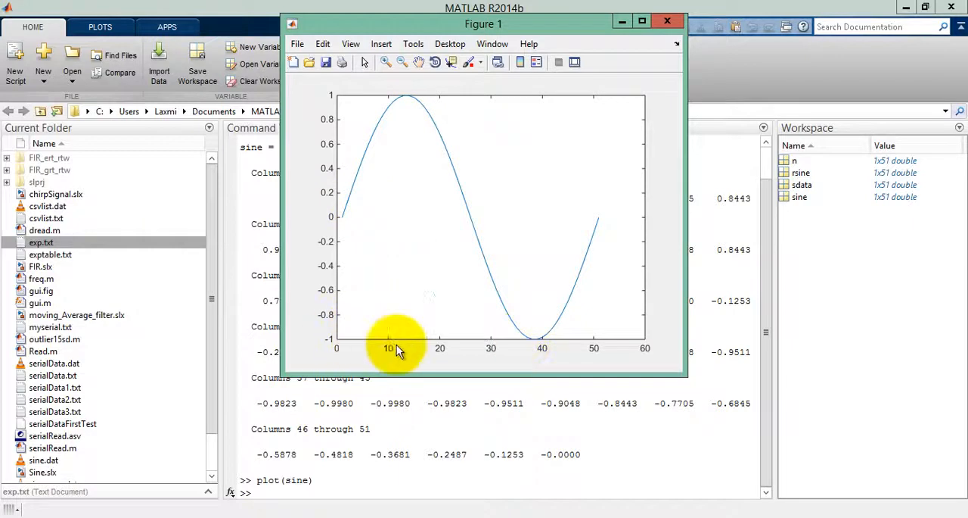
mouse_move(381, 105)
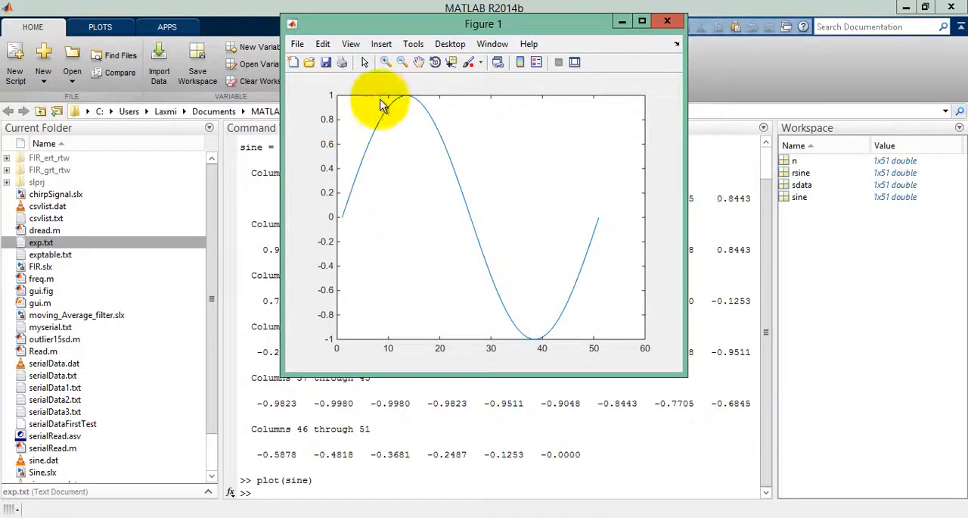
mouse_move(408, 103)
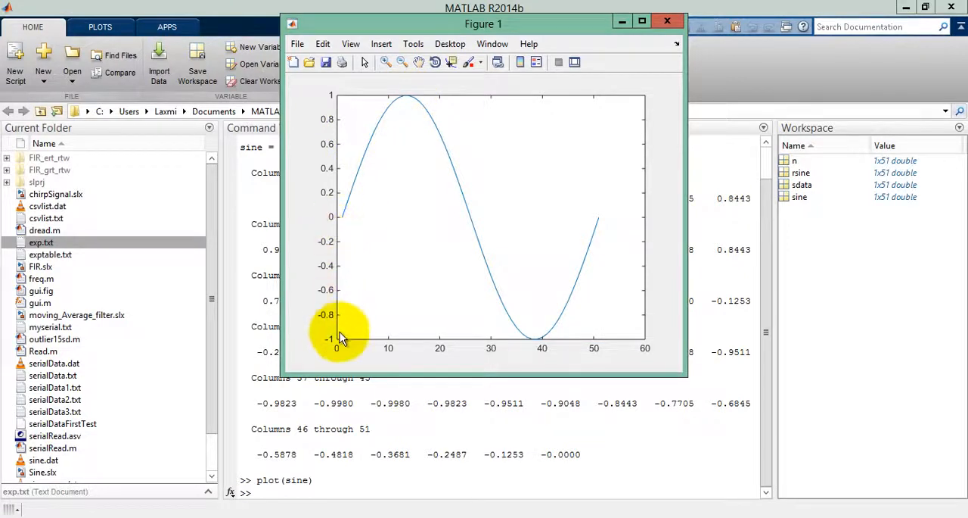
mouse_move(360, 224)
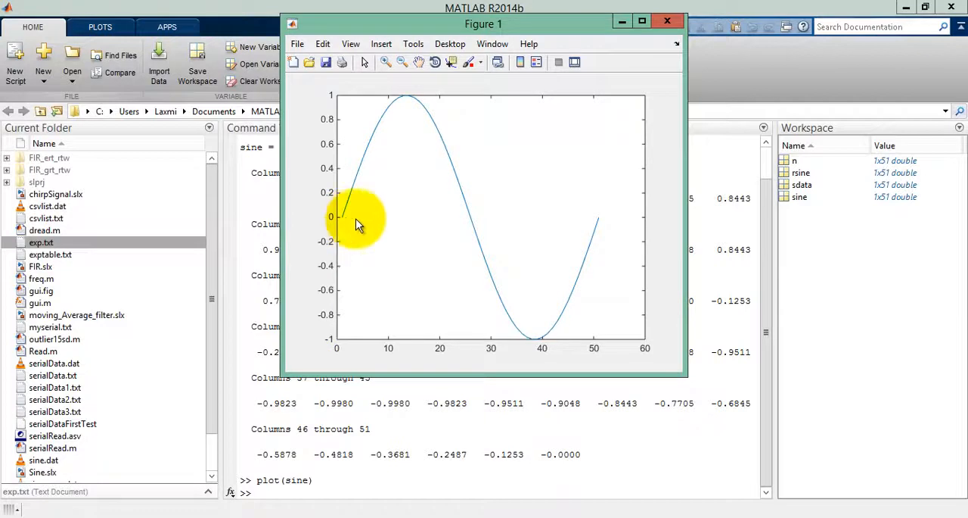
mouse_move(446, 230)
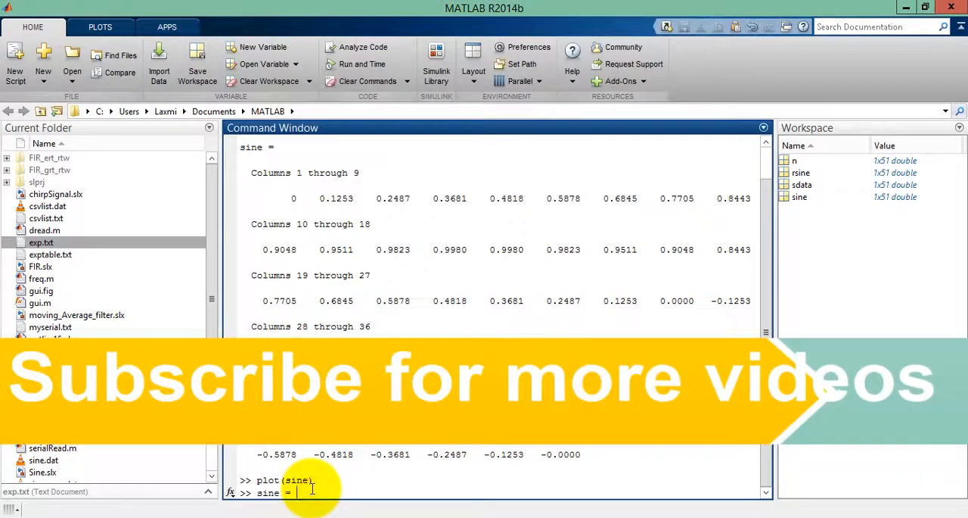
- Add 1 to sine, replot it between 0 and 2, and list the shifted values
text(sine+1;)
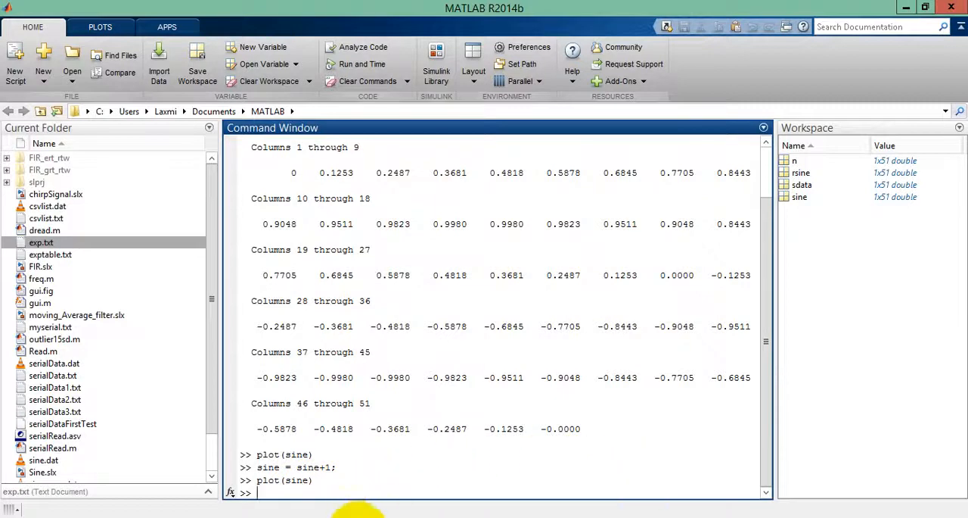
key(Return)
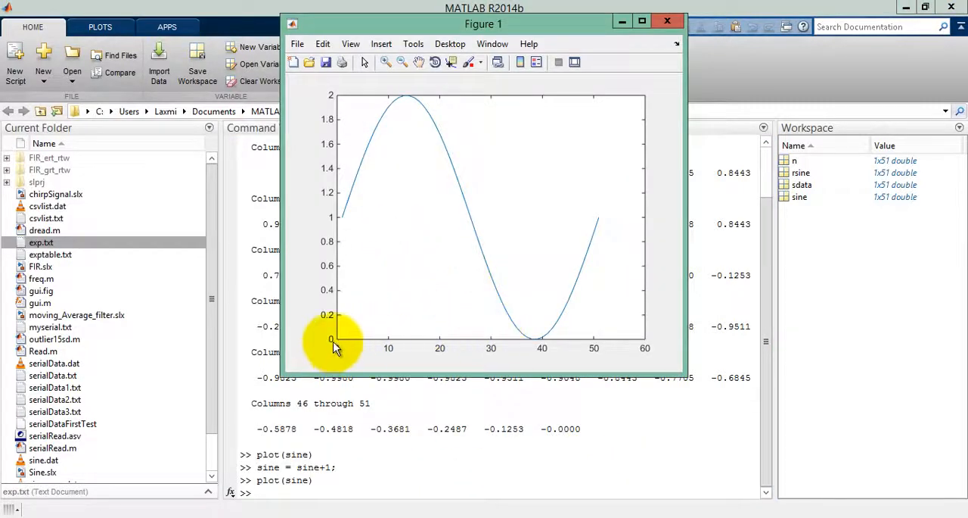
mouse_move(401, 109)
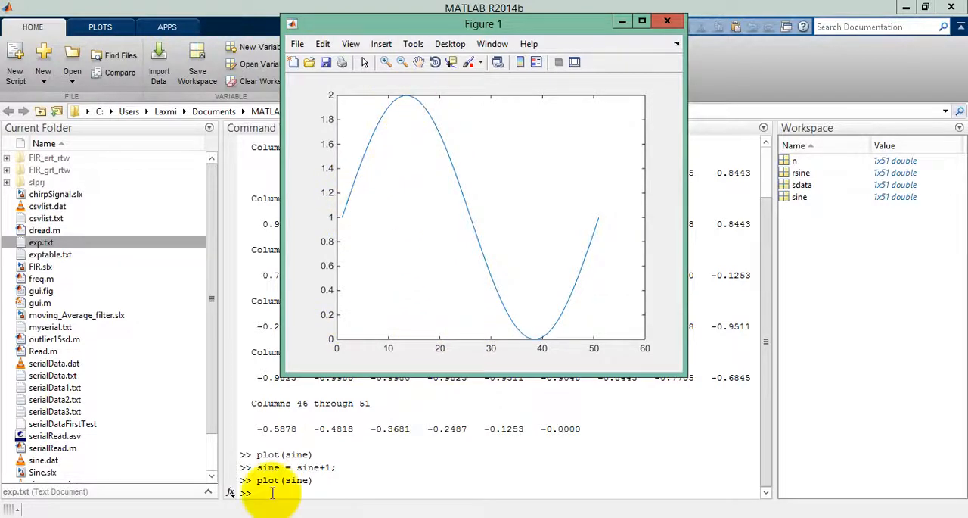
click(666, 21)
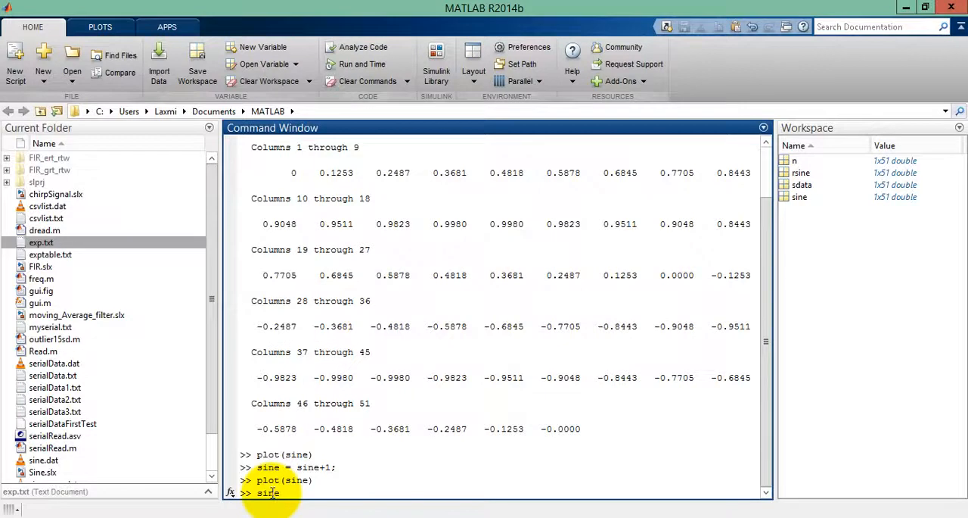
key(enter)
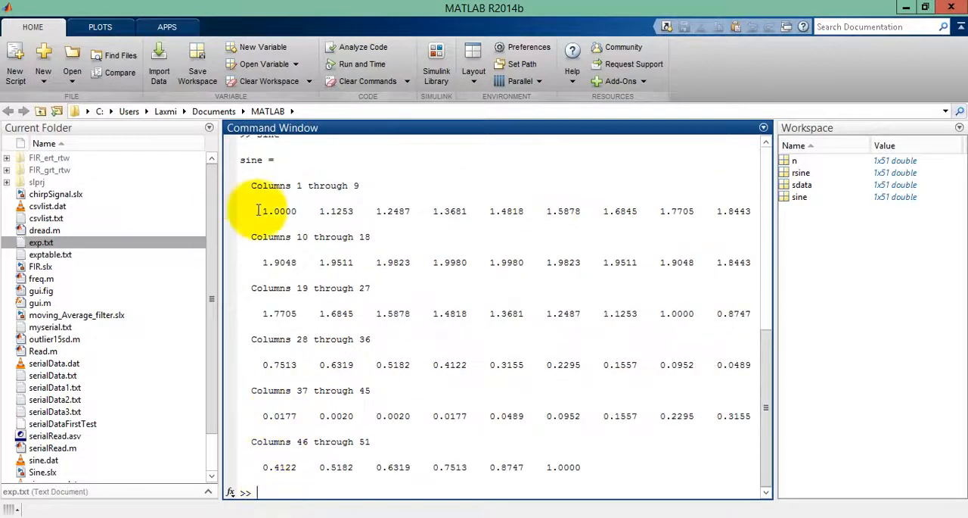
mouse_move(420, 264)
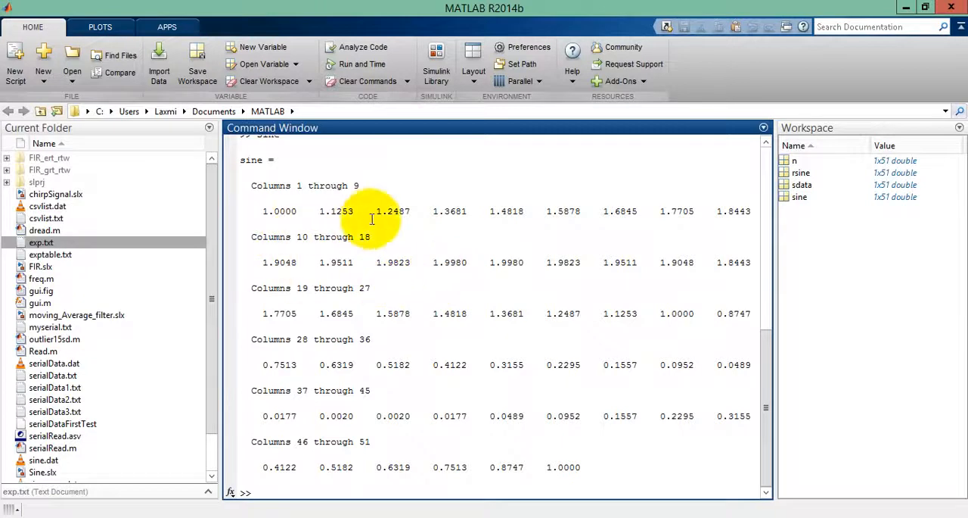
mouse_move(307, 481)
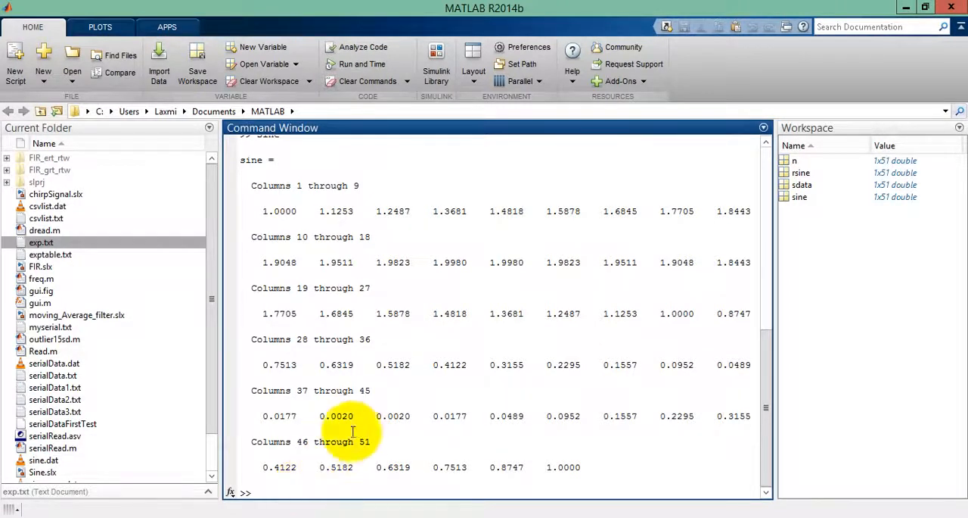
mouse_move(371, 288)
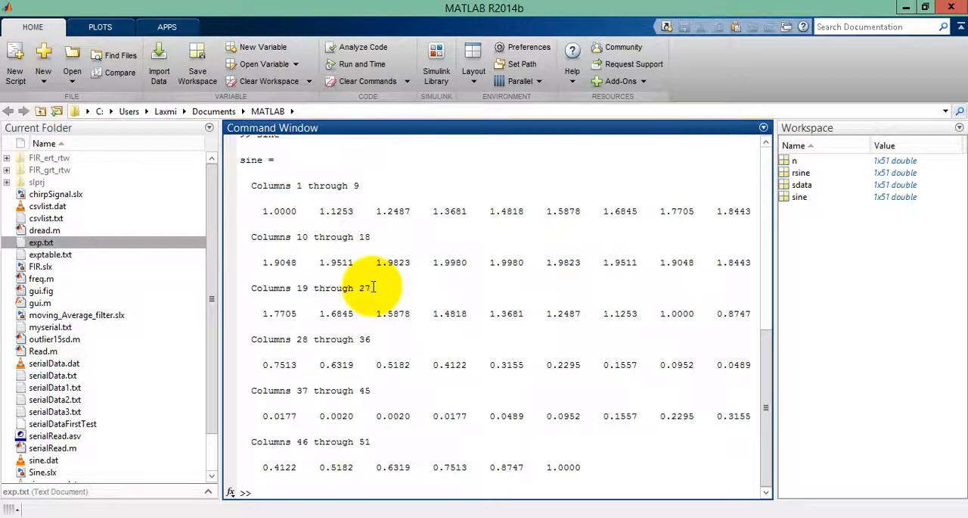
mouse_move(392, 492)
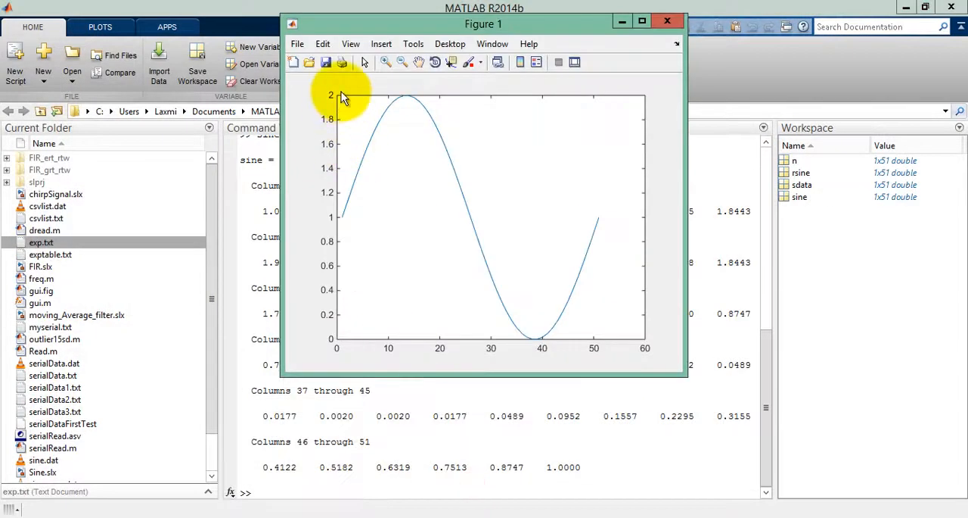
mouse_move(407, 103)
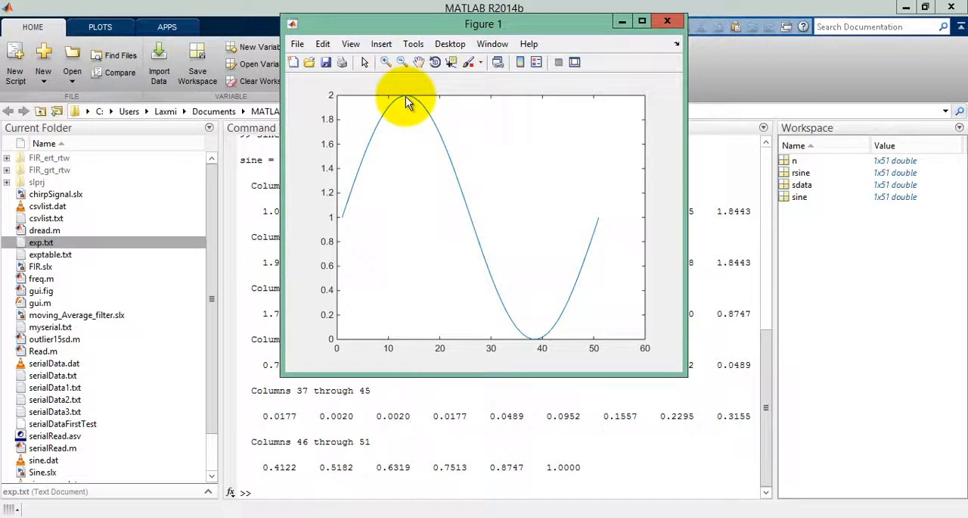
mouse_move(340, 220)
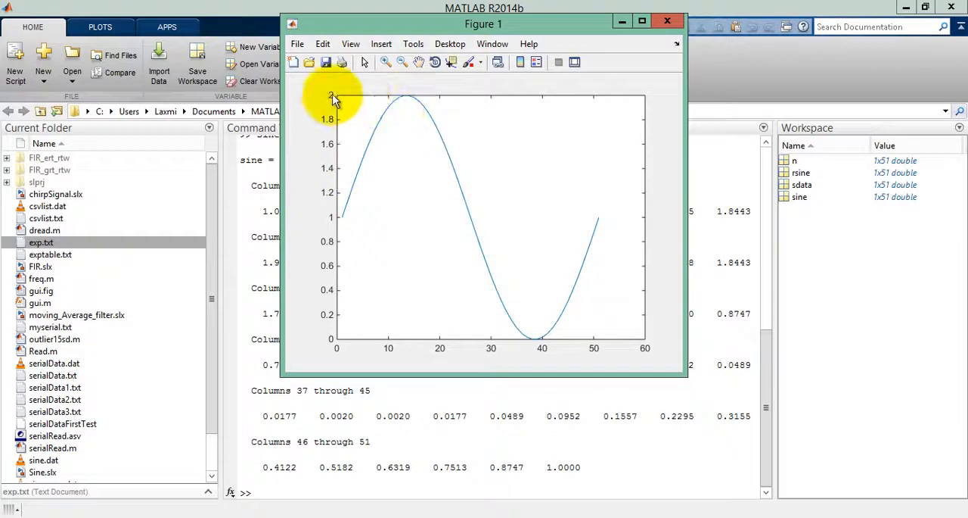
mouse_move(401, 105)
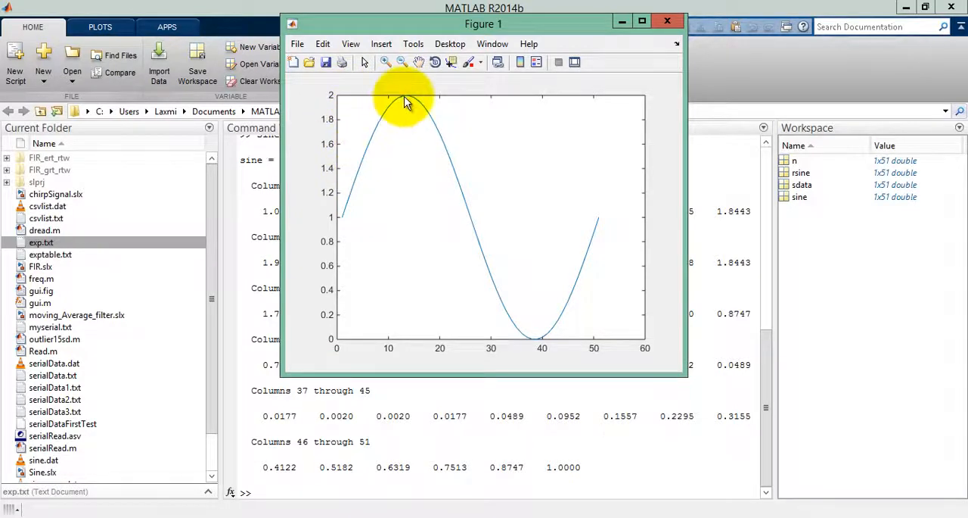
mouse_move(351, 106)
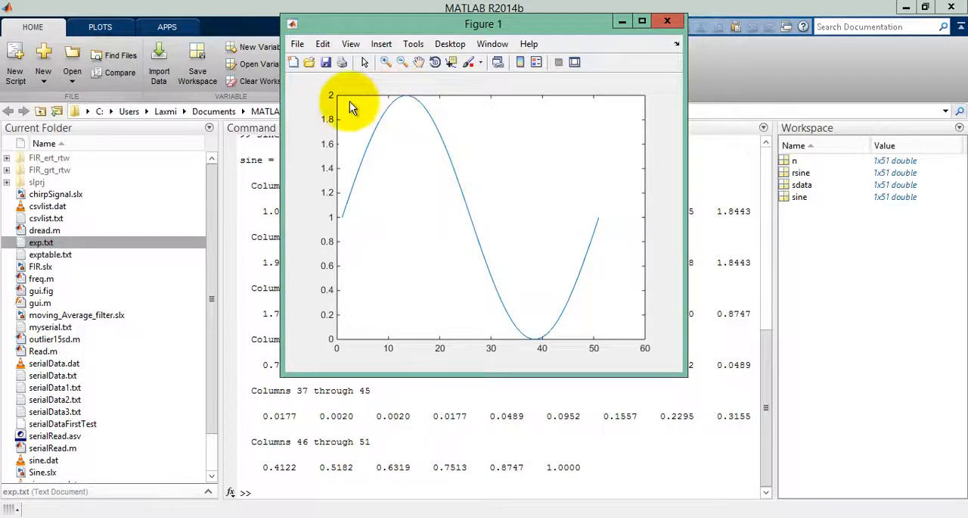
mouse_move(408, 103)
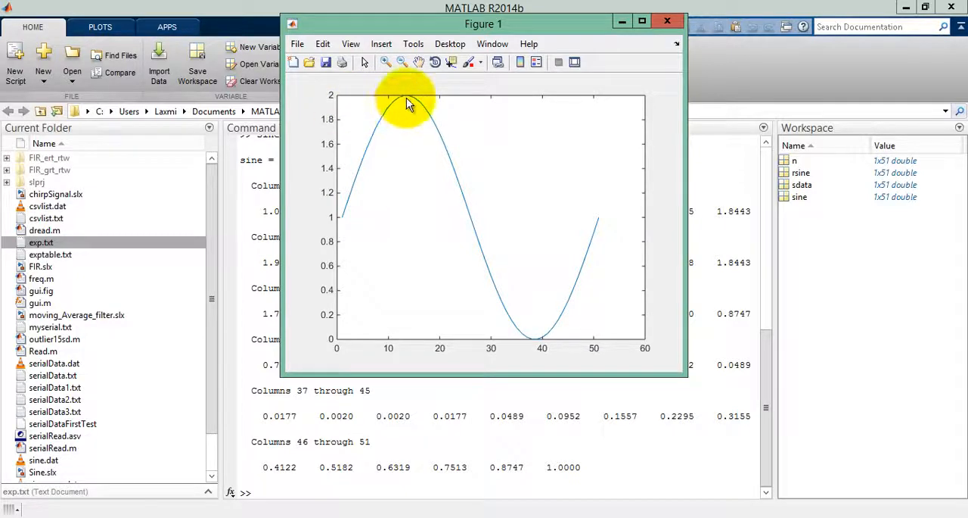
- Multiply sine by 127 so the values span roughly 0 to 254 centred on 127
click(668, 21)
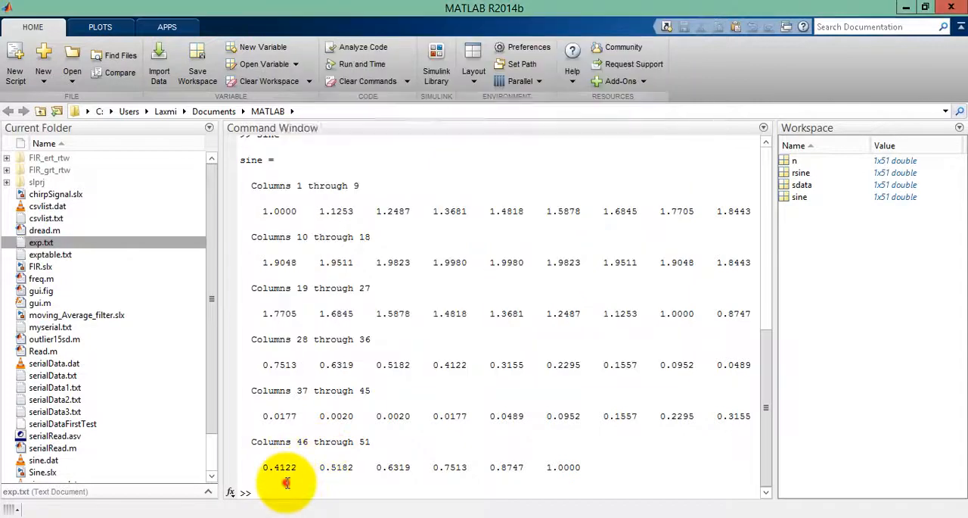
text(sine = sine)
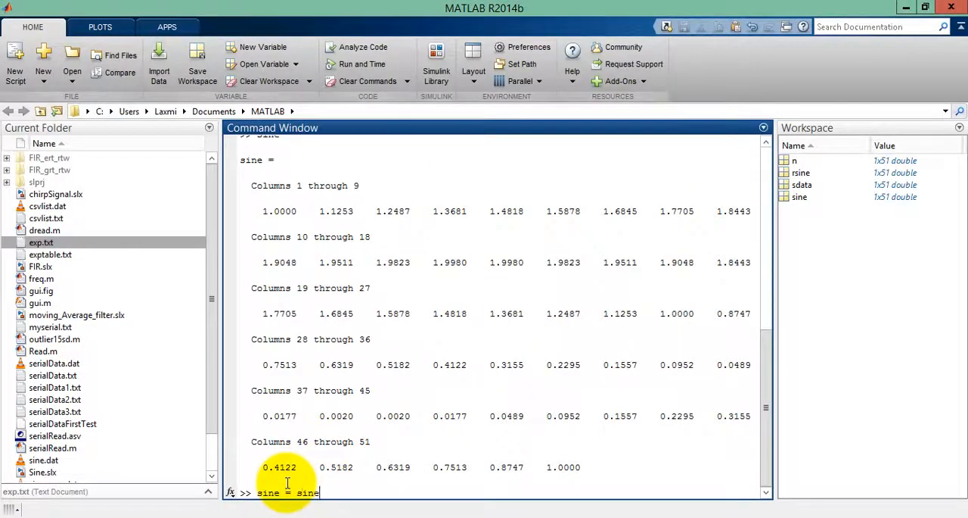
text(*)
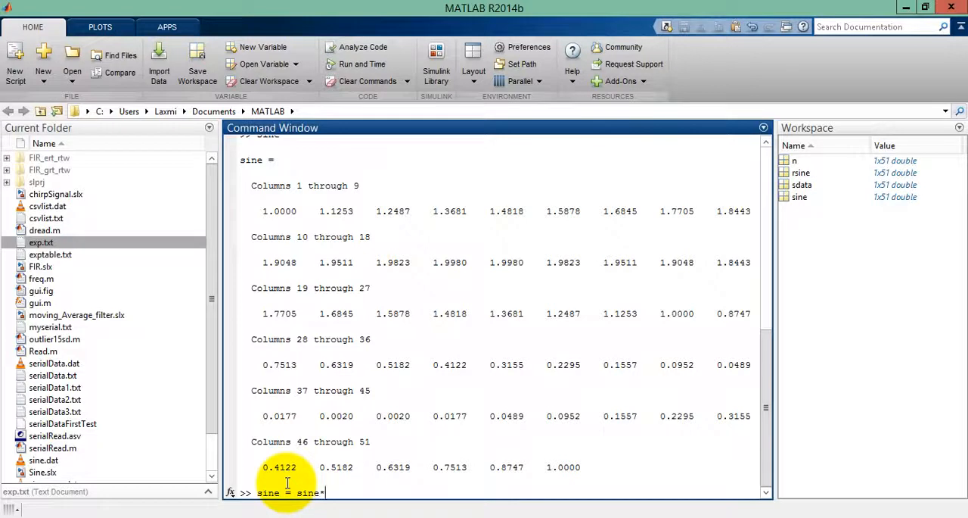
text(127)
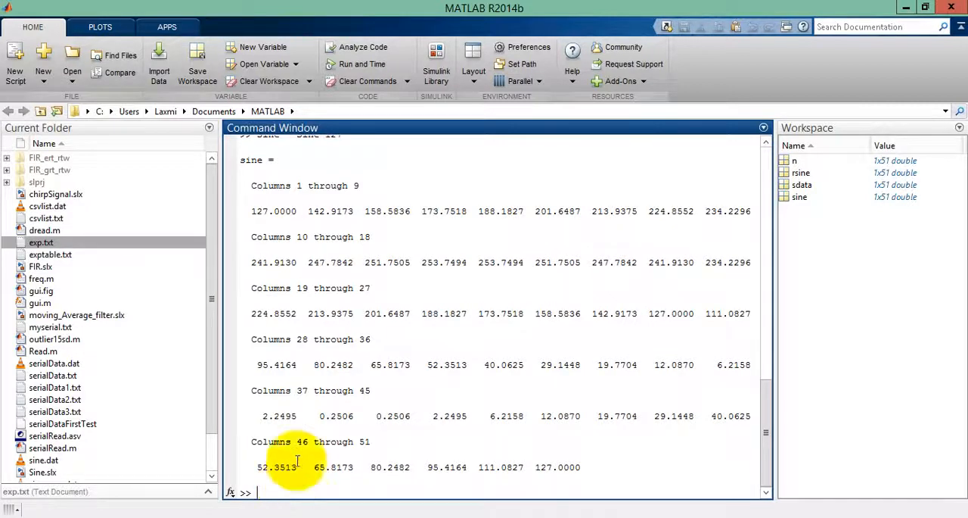
mouse_move(513, 272)
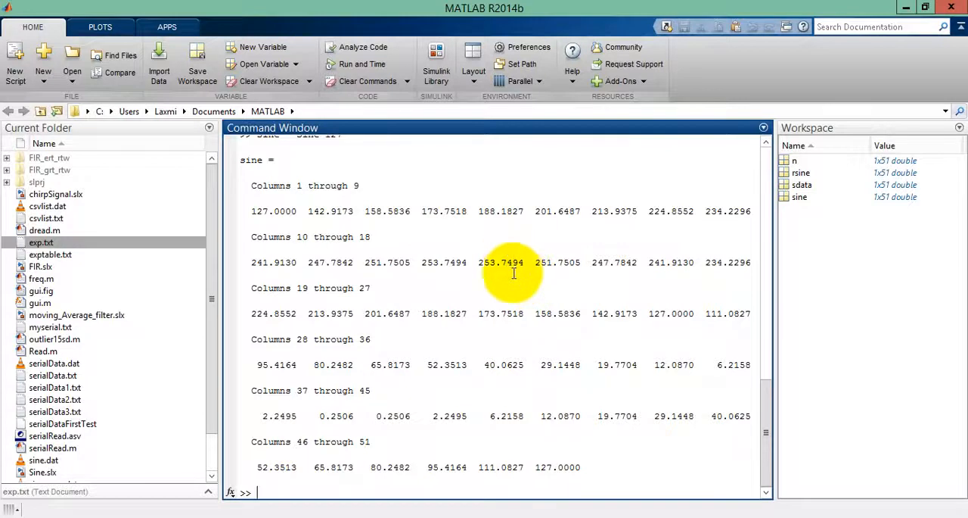
mouse_move(647, 268)
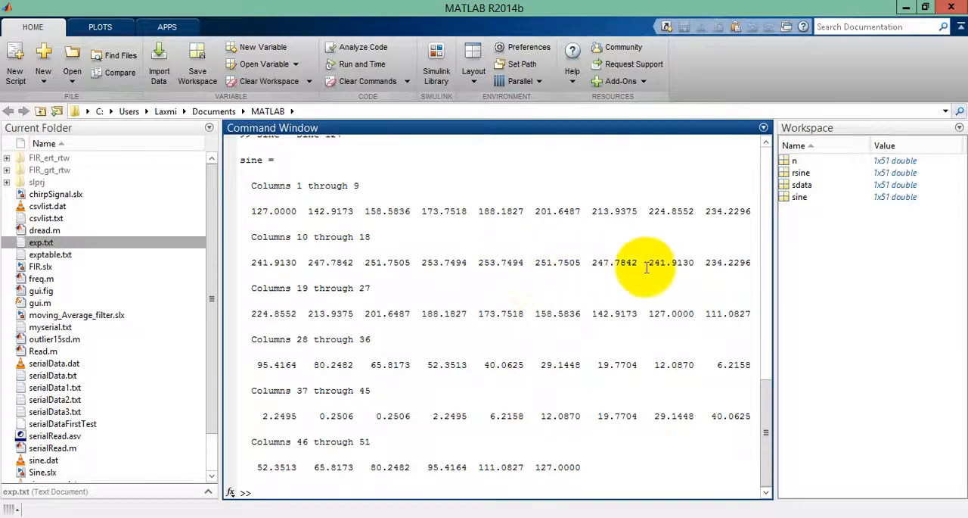
- Round sine to whole numbers with round(sine) and plot the integer wave
text(sine)
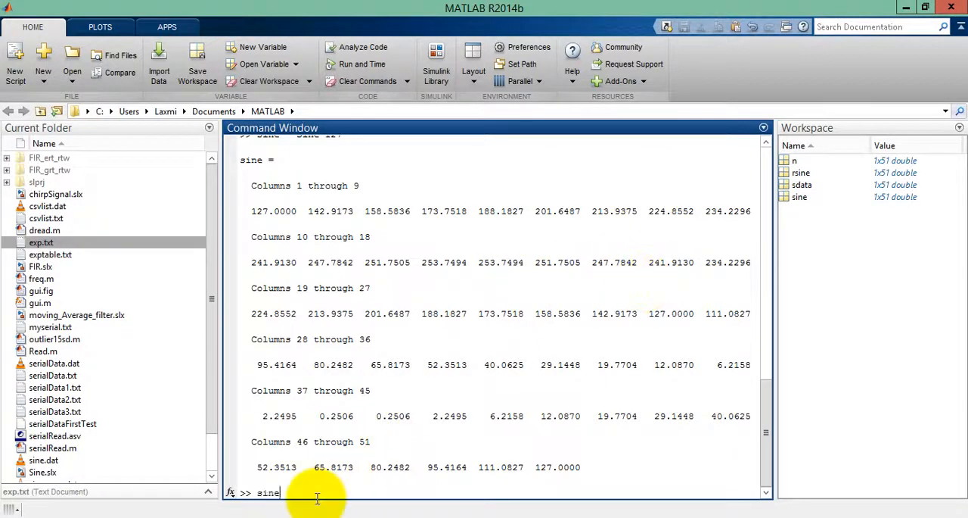
text(= roun)
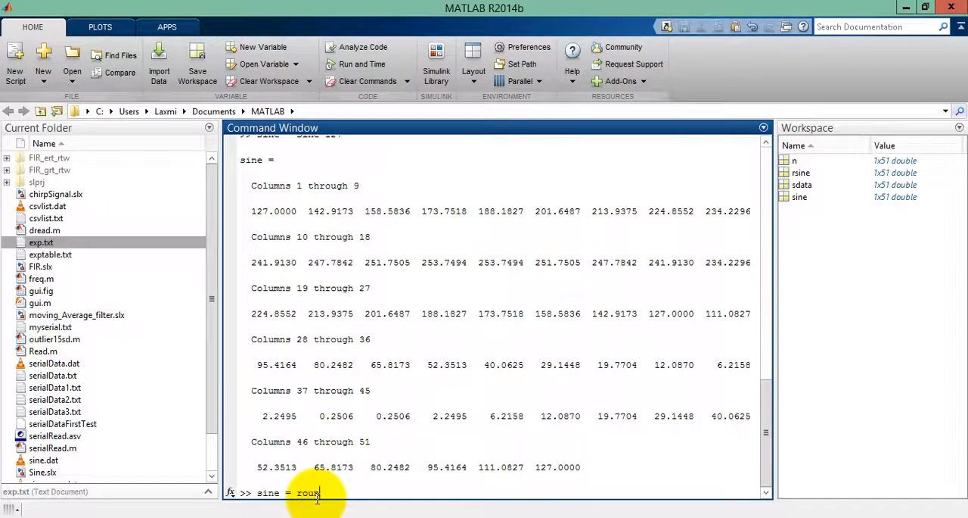
text(d(sine))
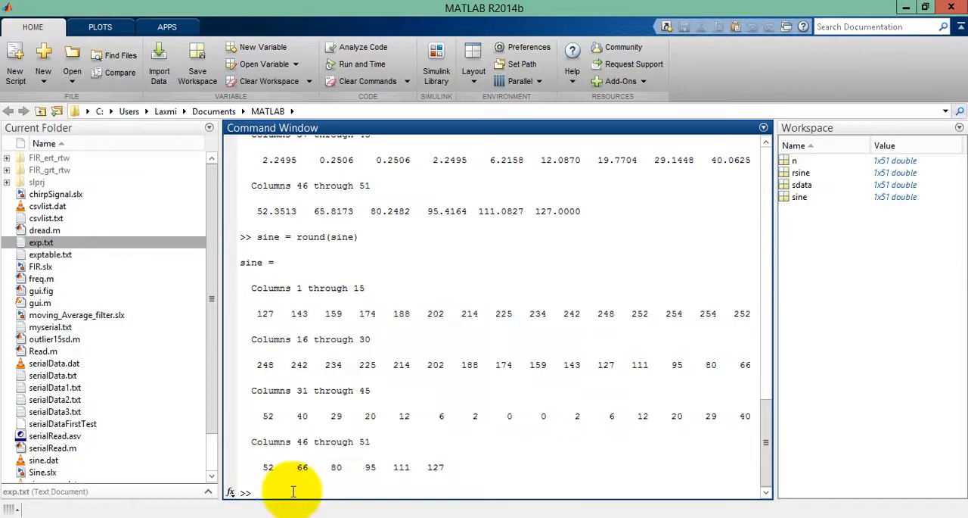
text(plot(sine)
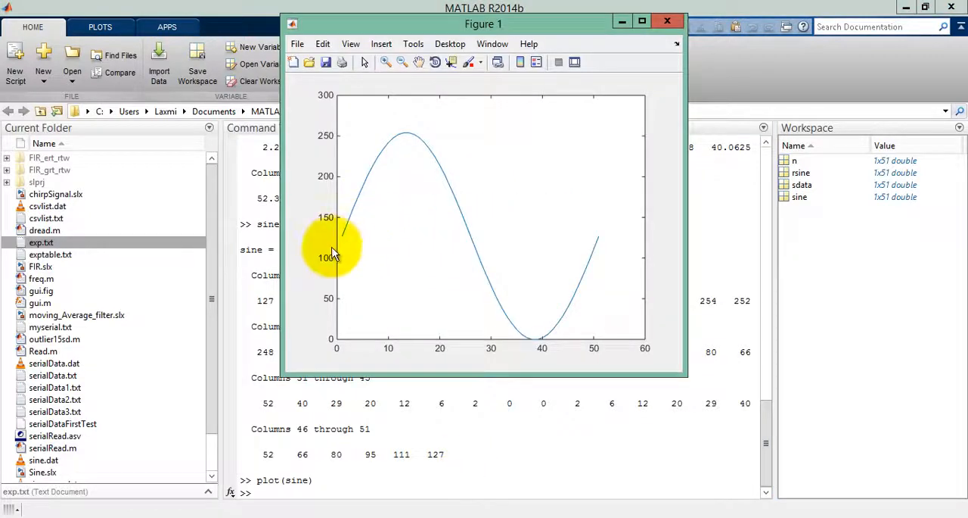
mouse_move(421, 341)
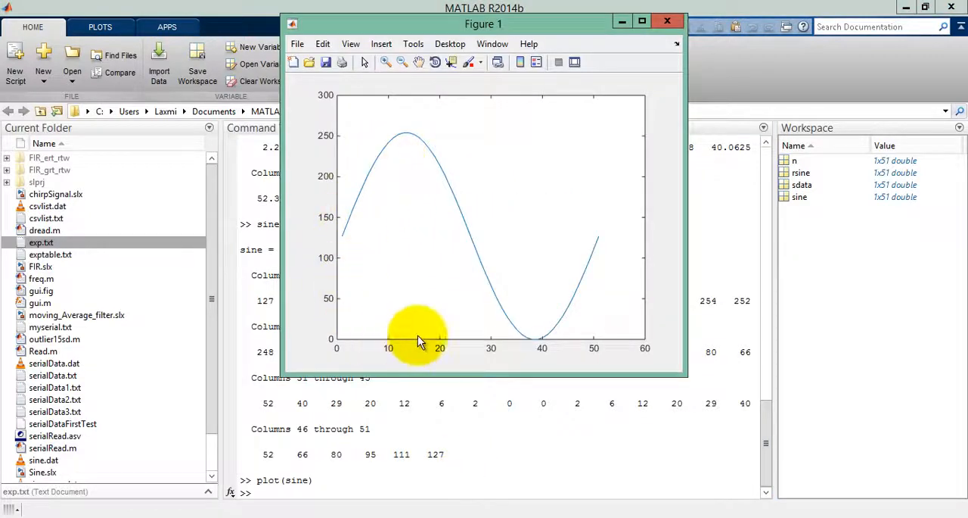
mouse_move(378, 133)
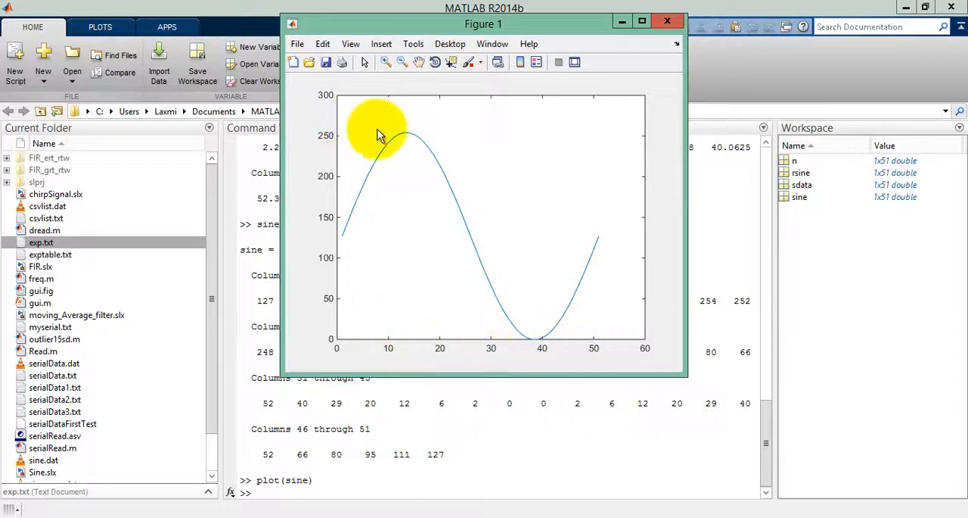
mouse_move(355, 141)
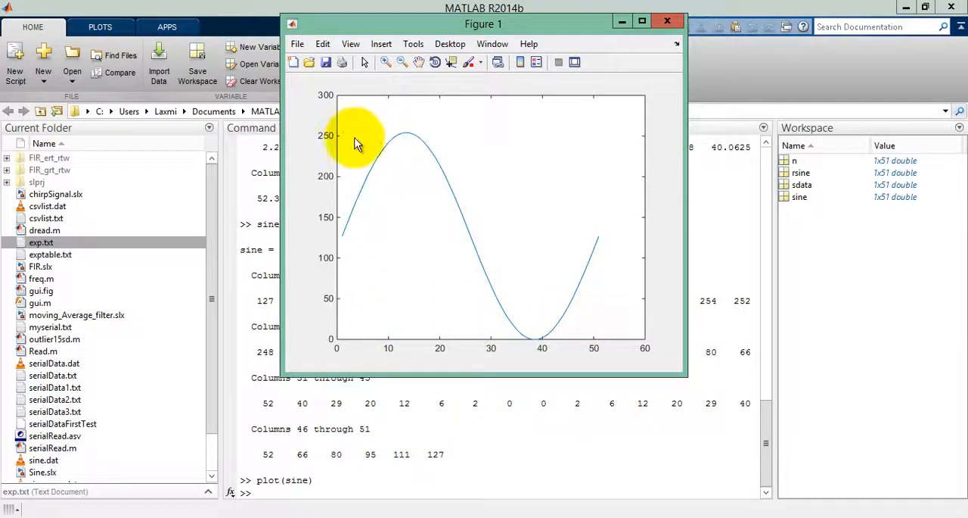
mouse_move(409, 136)
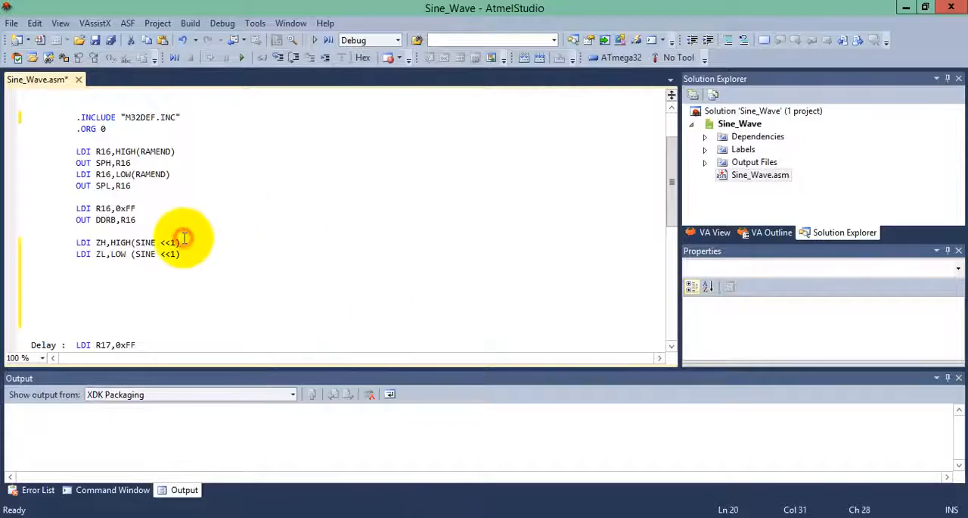
- Review the PORTB output setup lines, then start the SINE table label at .ORG 0x100
click(179, 242)
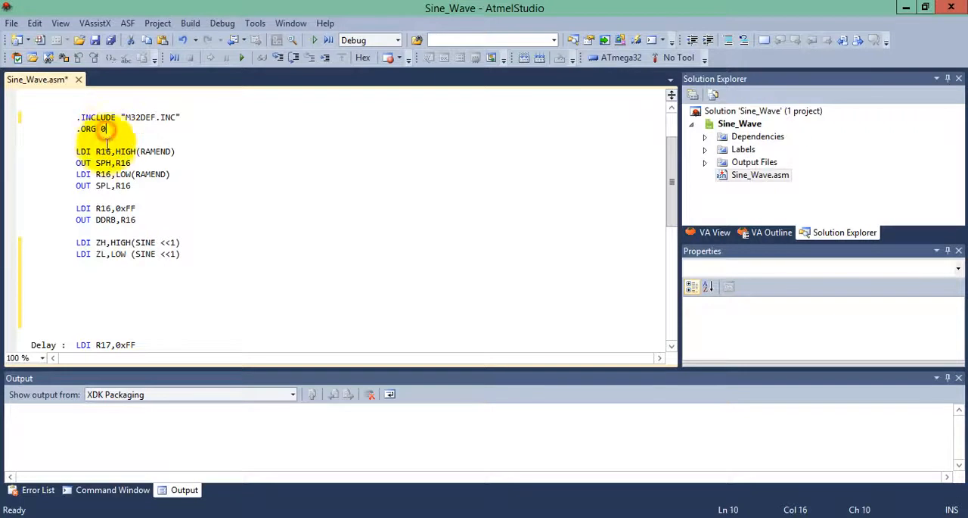
drag(106, 129, 164, 186)
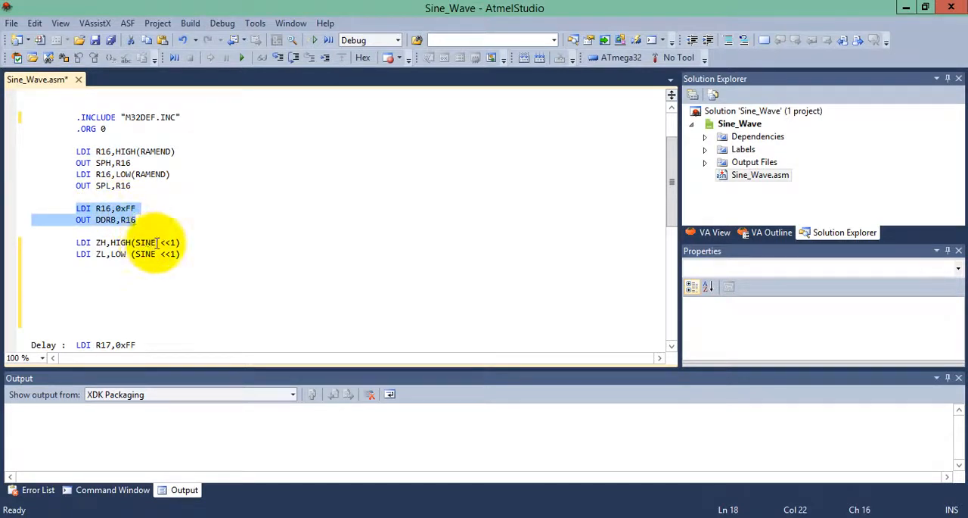
scroll(down, 3)
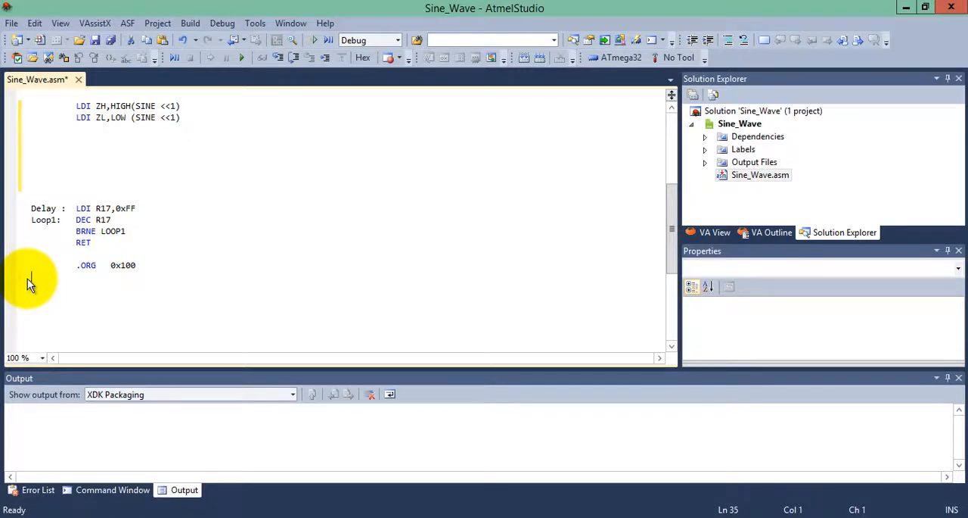
text(SINE:)
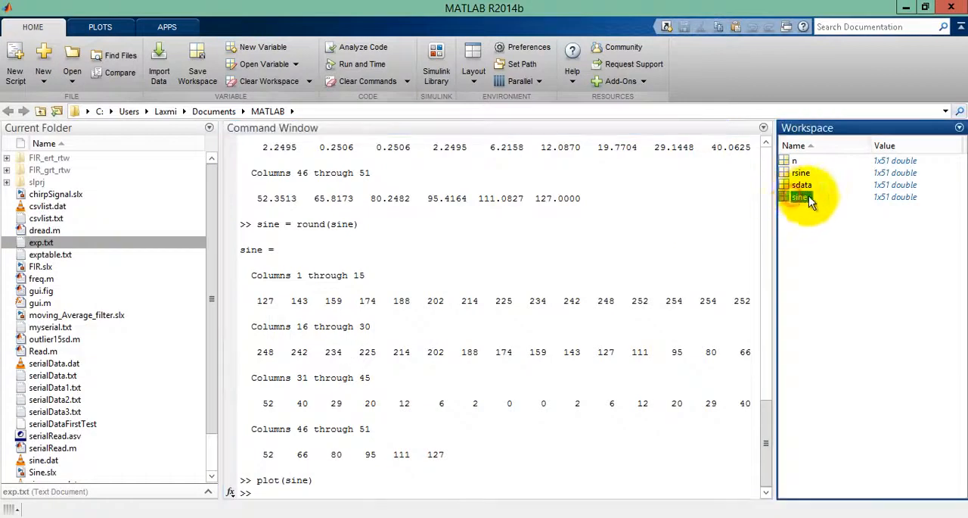
- Open sine in the Variables editor and select all 51 values in row 1
double_click(800, 197)
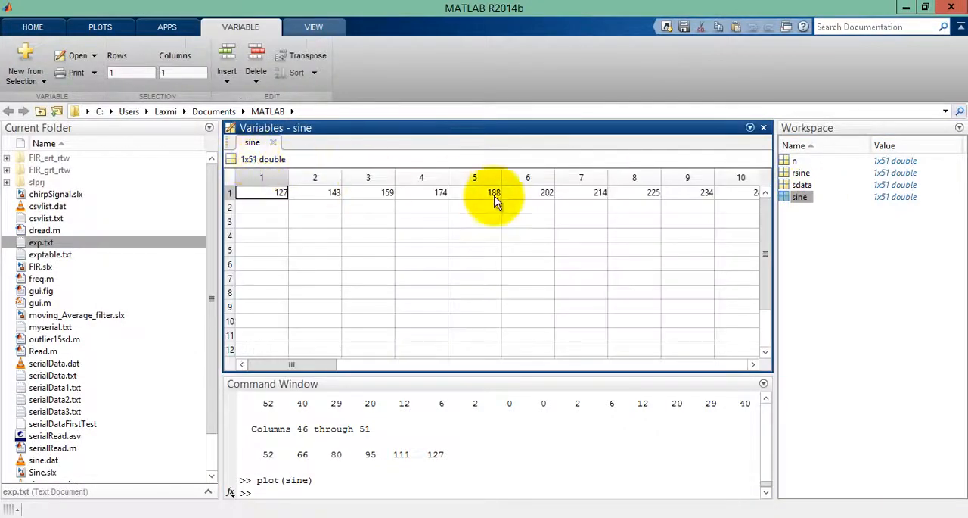
mouse_move(357, 381)
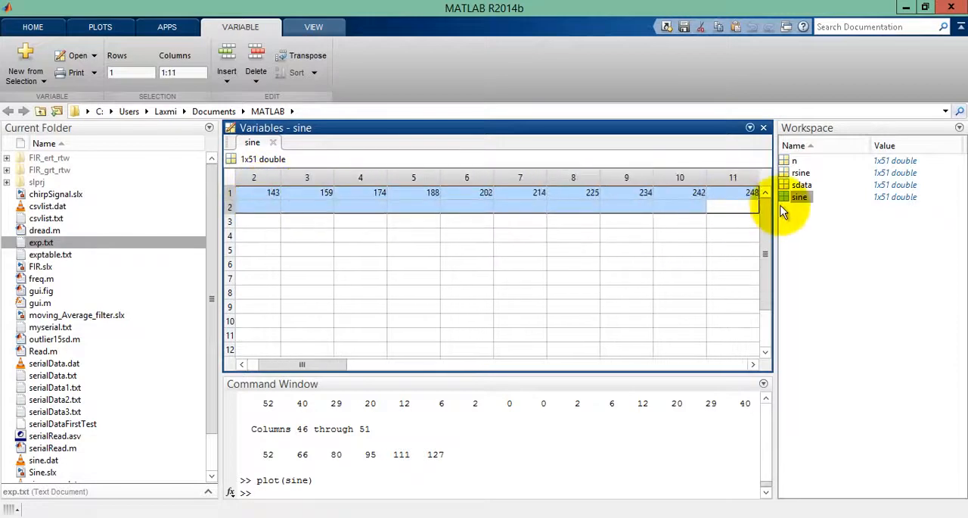
scroll(right, 3)
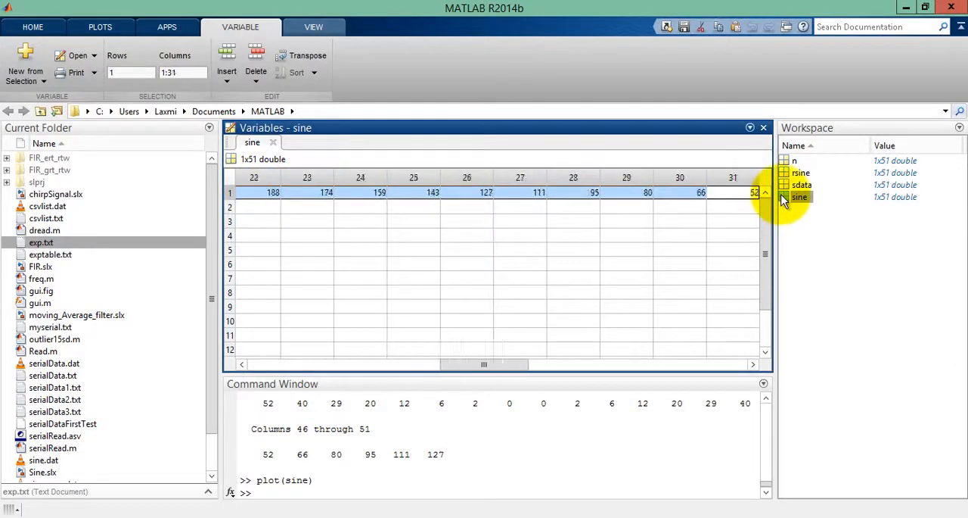
drag(485, 363, 657, 363)
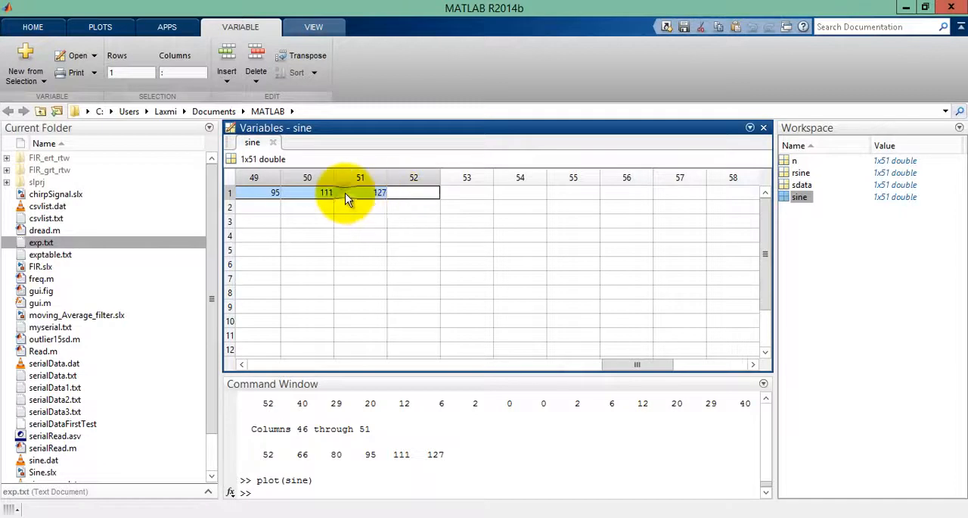
mouse_move(381, 233)
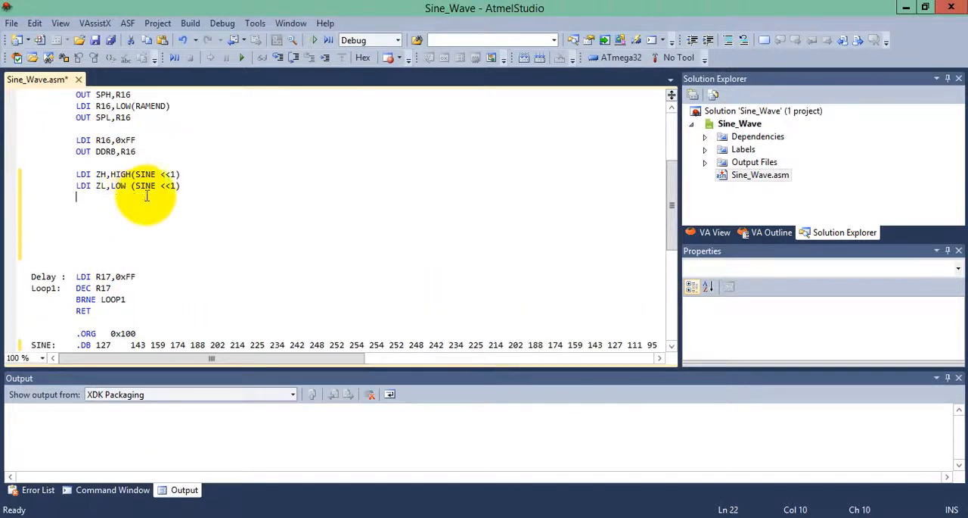
mouse_move(107, 206)
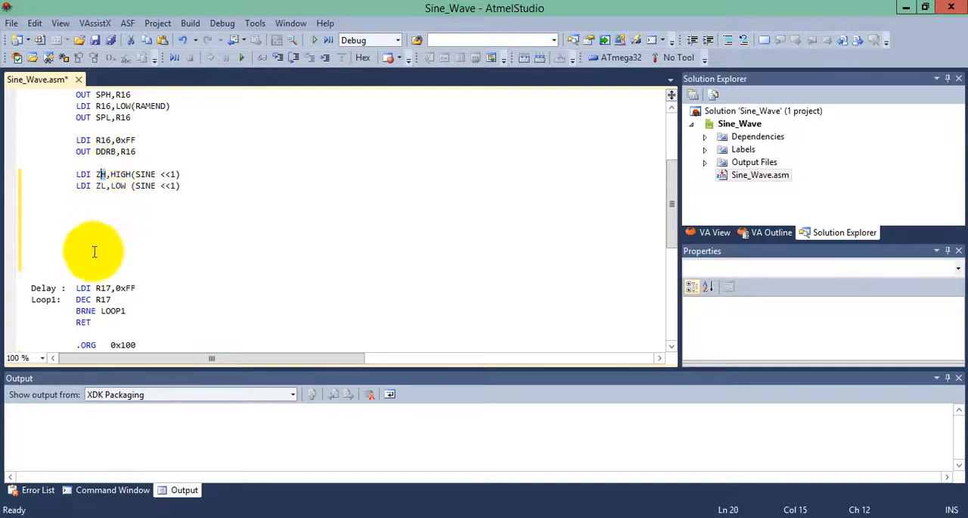
- Check the pasted .DB line of 51 sine values under the SINE label
scroll(down, 3)
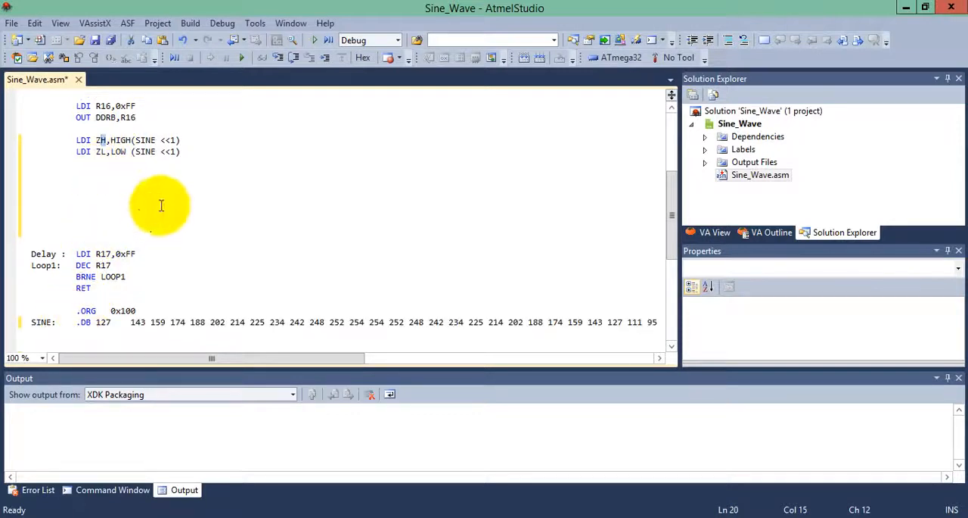
mouse_move(53, 310)
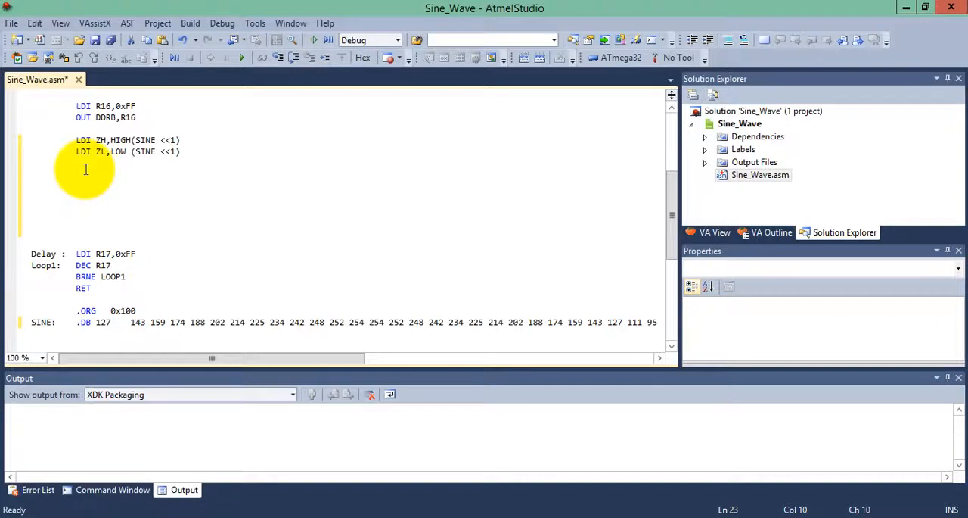
- Fetch each table byte with LPM R20, Z+ and send it out with OUT PORTB, R20
text(LPM R20,)
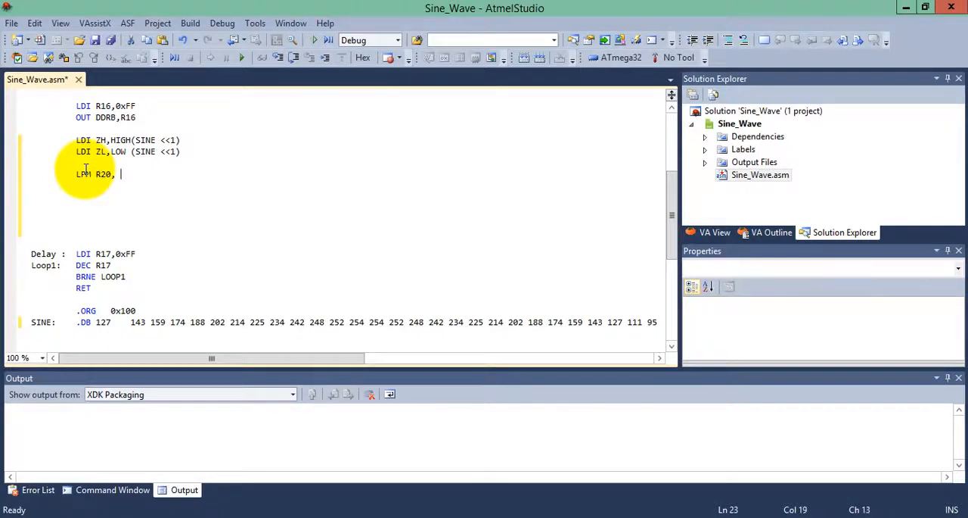
text(Z+)
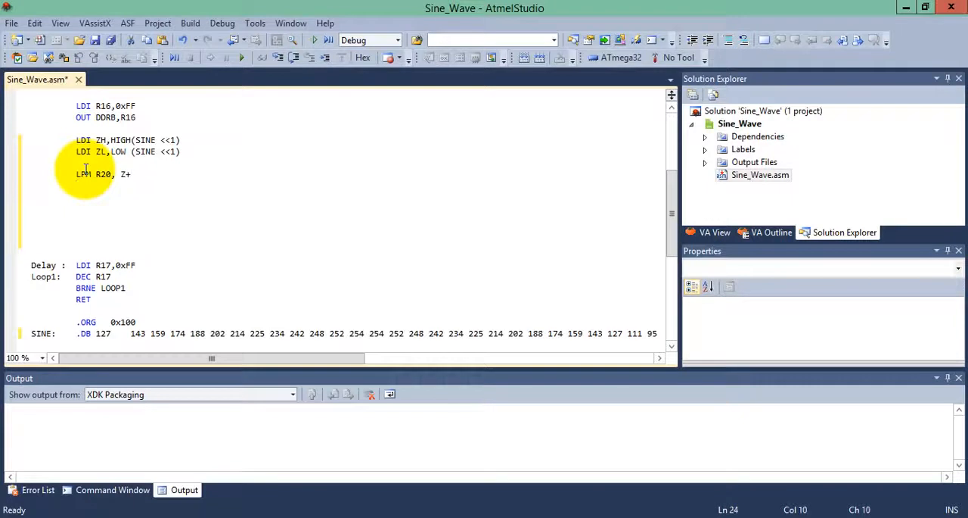
text(OUT POR)
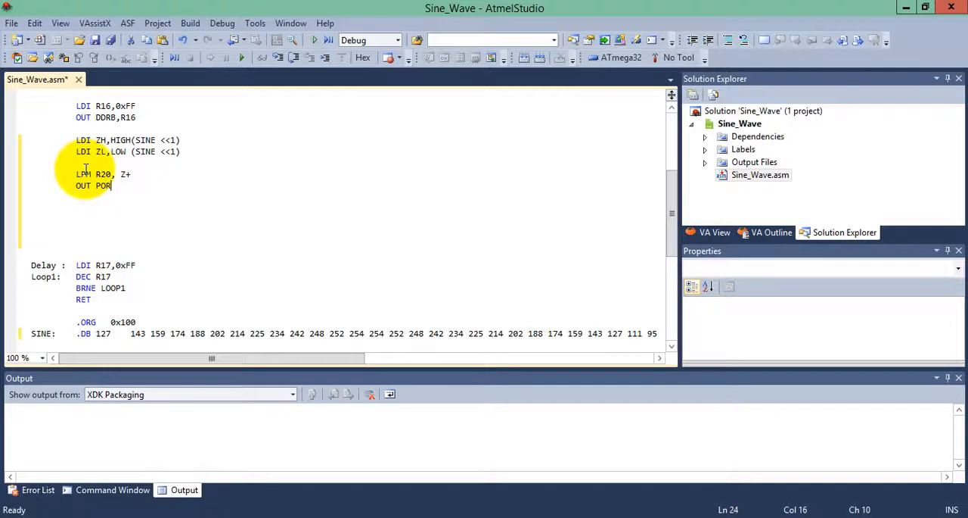
text(TB)
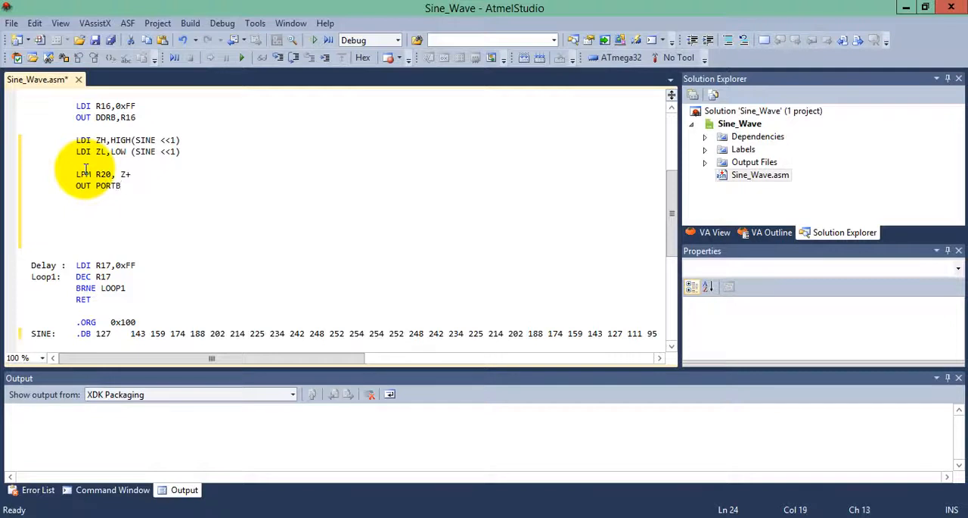
text(,)
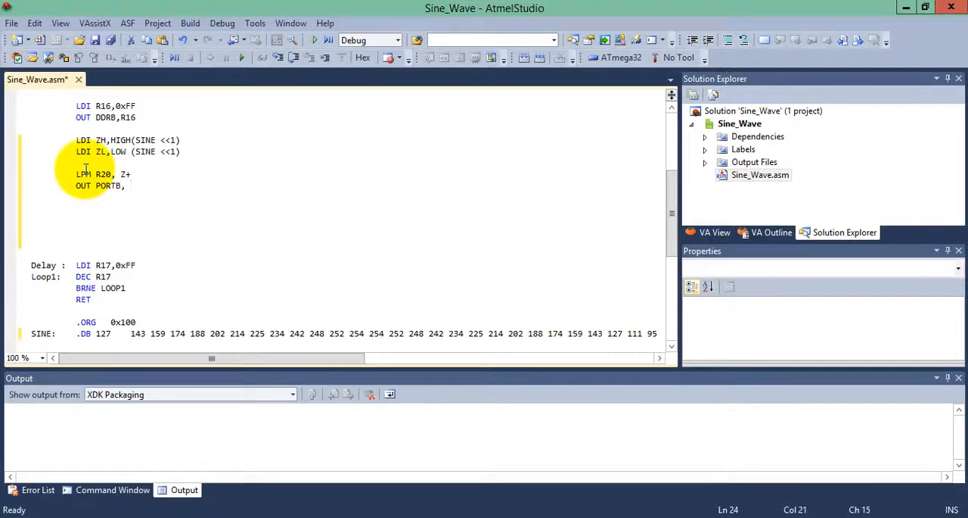
text(R20)
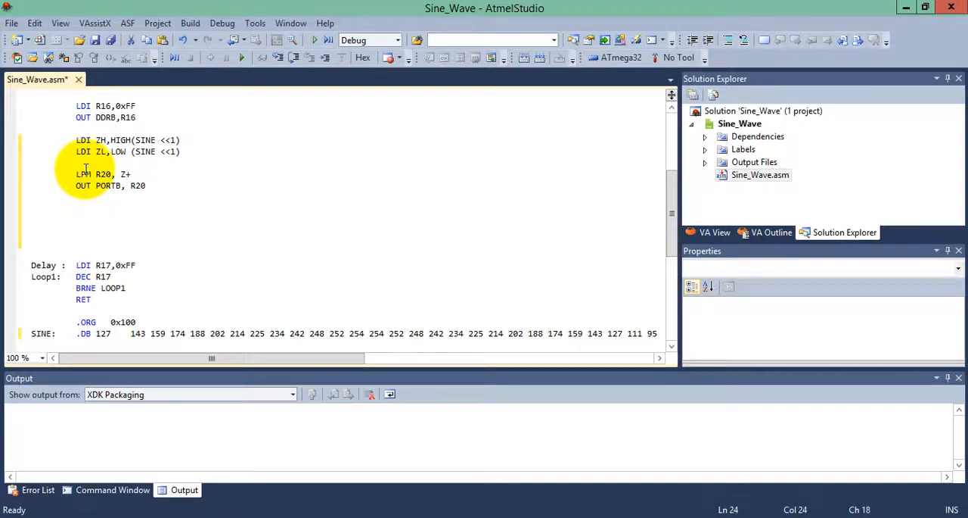
- Add CALL Delay after the output, then CPI R20, 0 on the next line
text(CALL)
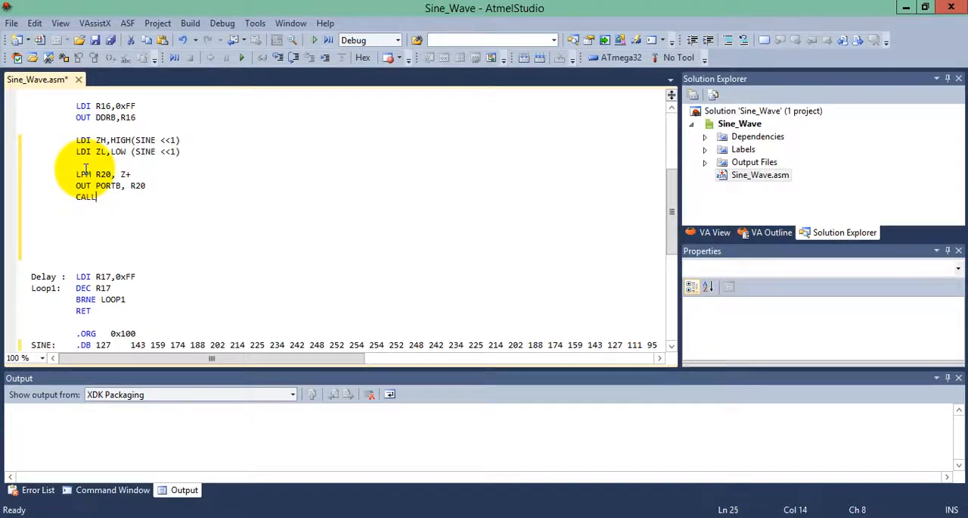
text(DELA)
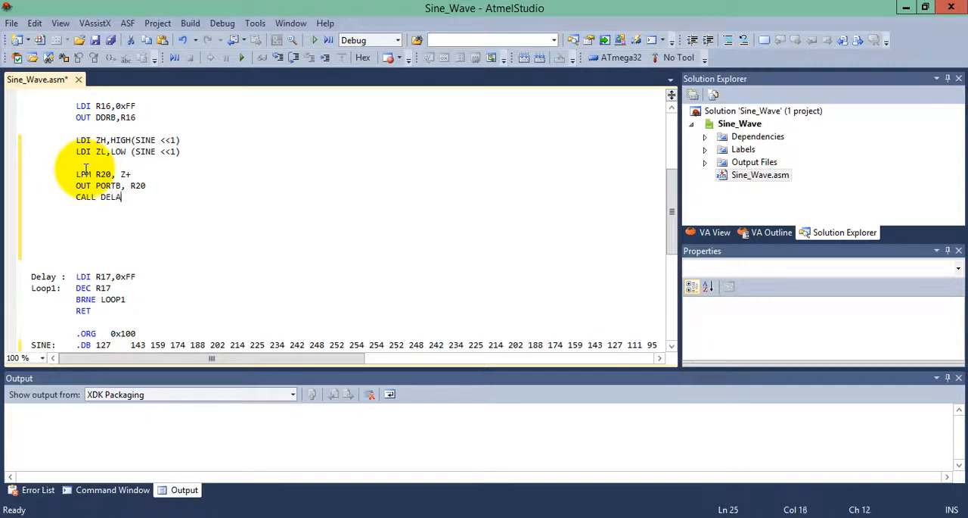
text(Y)
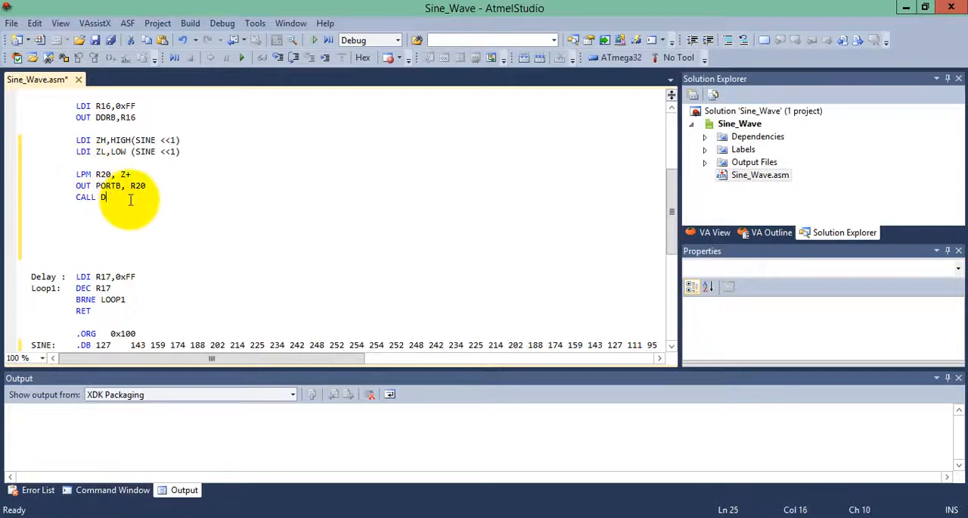
text(elay)
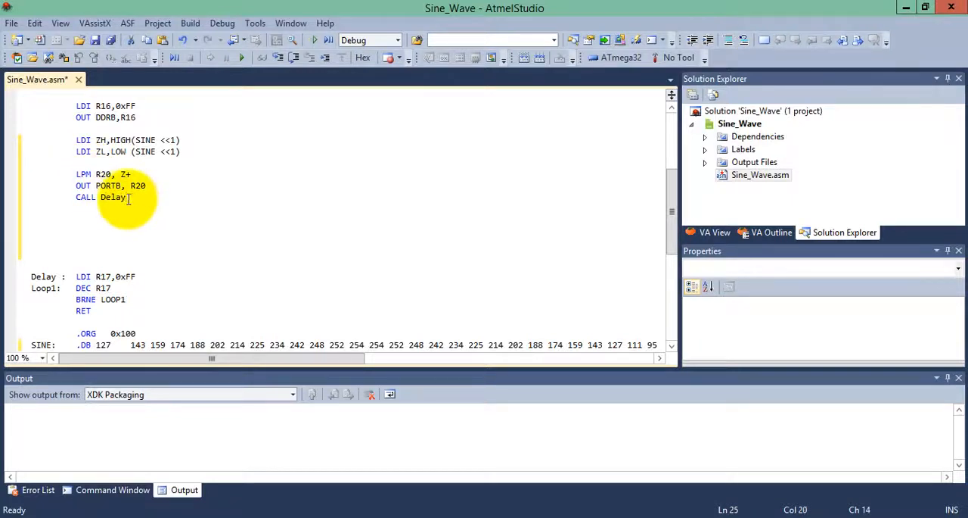
click(82, 209)
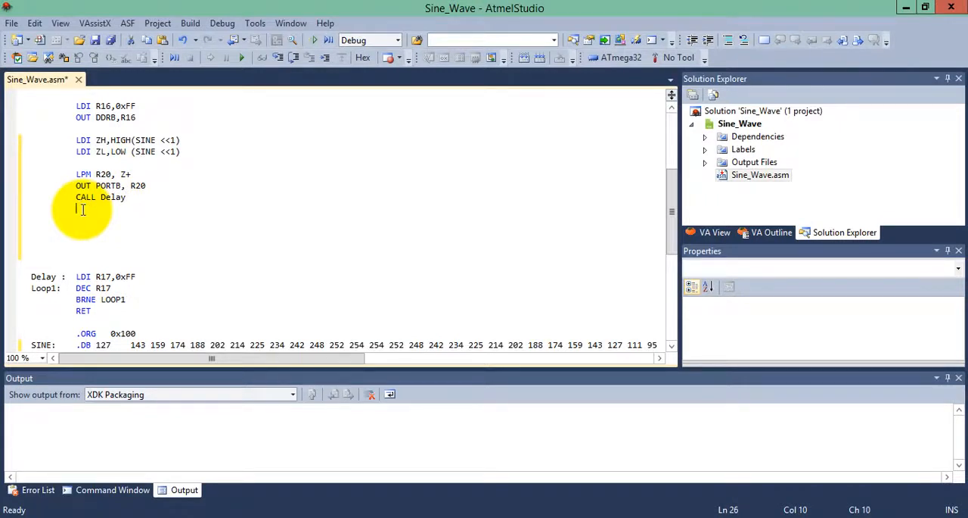
text(CPI R20)
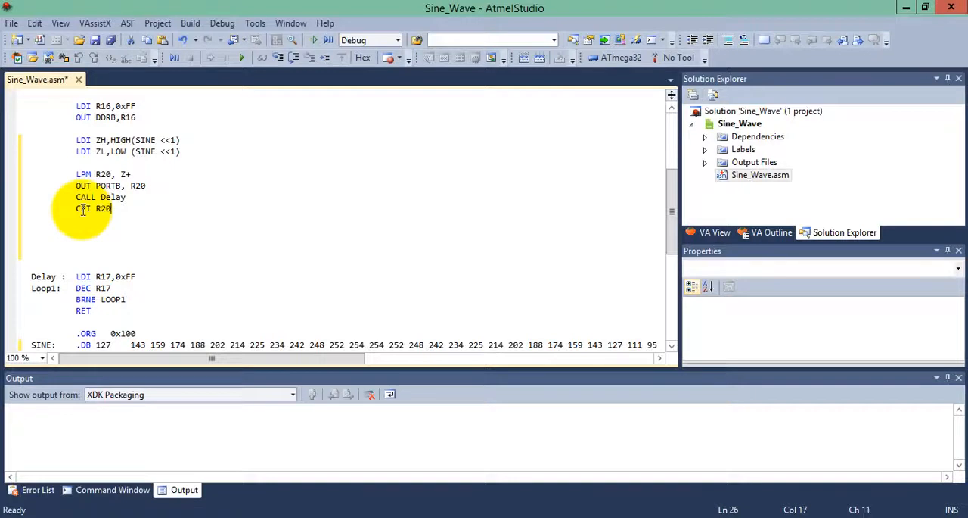
text(,)
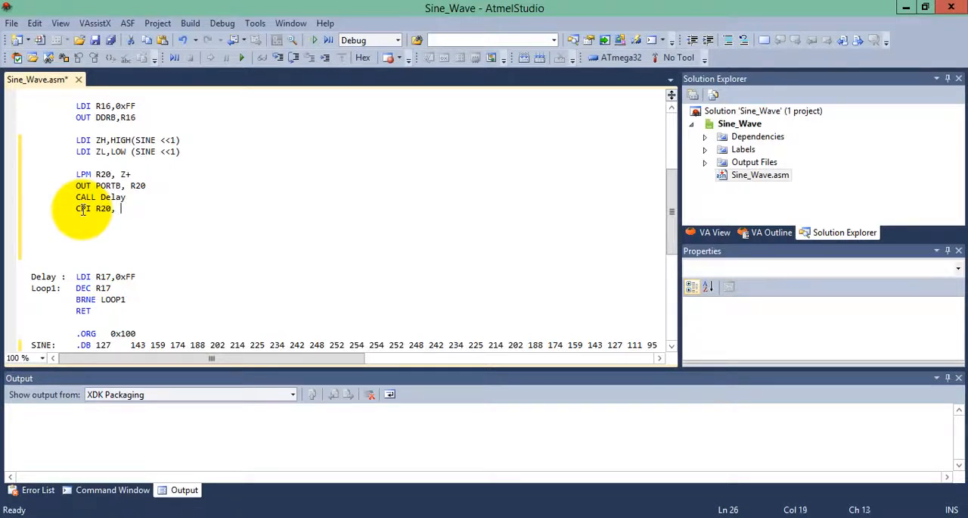
text(0)
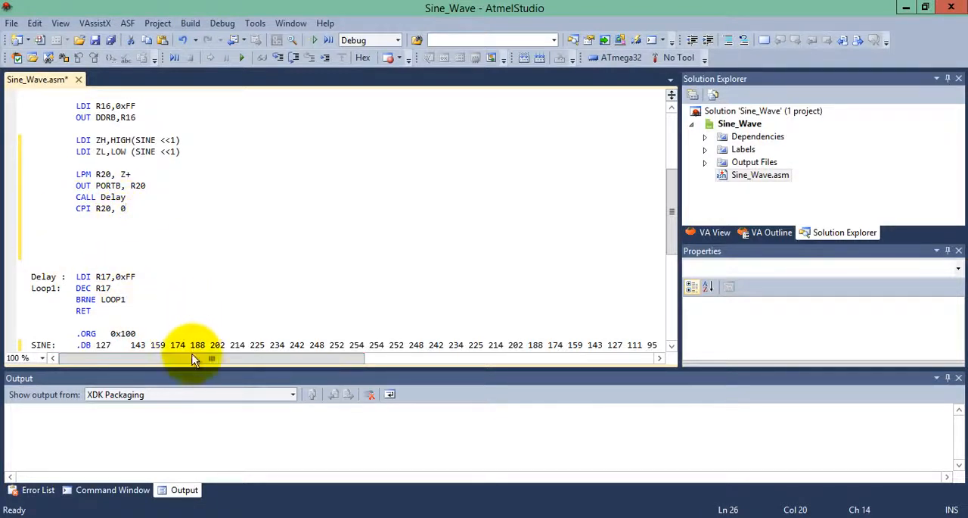
- Inspect the sine table values and change the compare constant from 0 to 128
drag(210, 357, 378, 357)
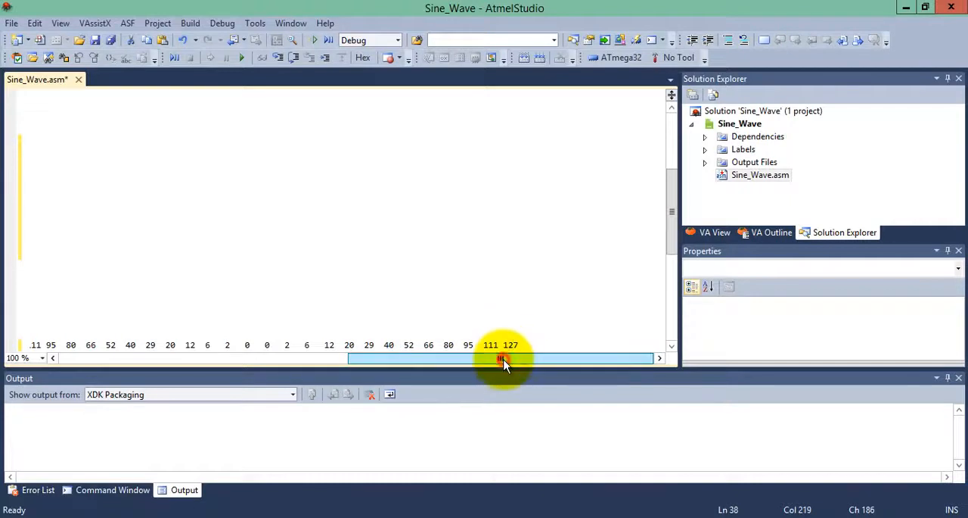
drag(502, 357, 363, 357)
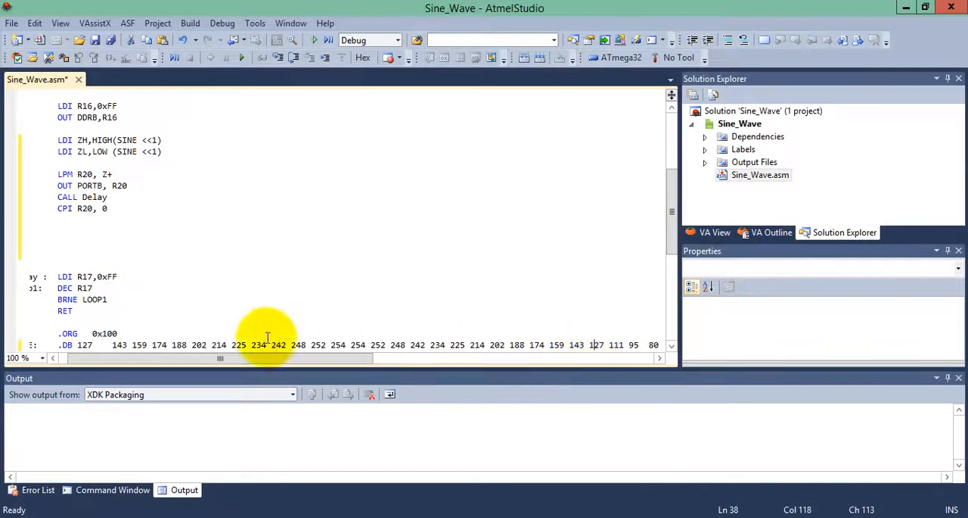
drag(270, 358, 220, 357)
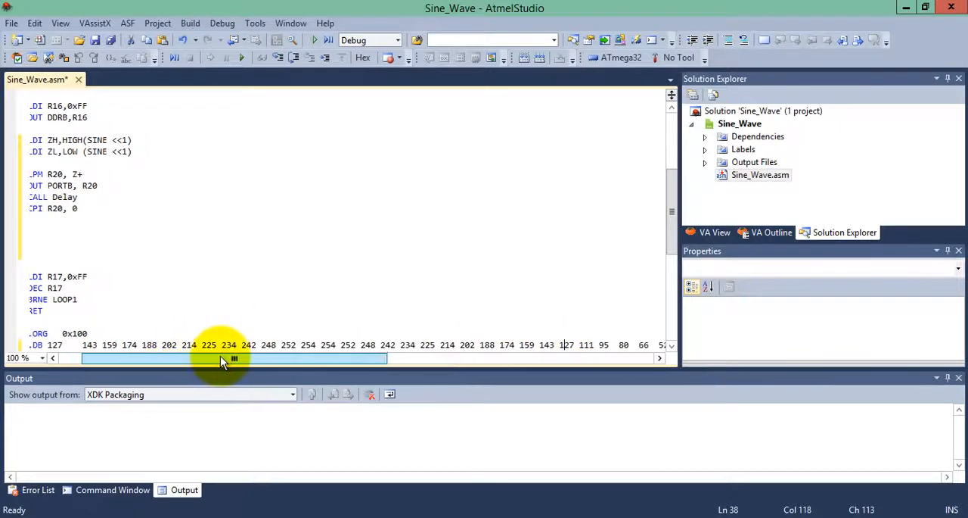
drag(220, 357, 295, 357)
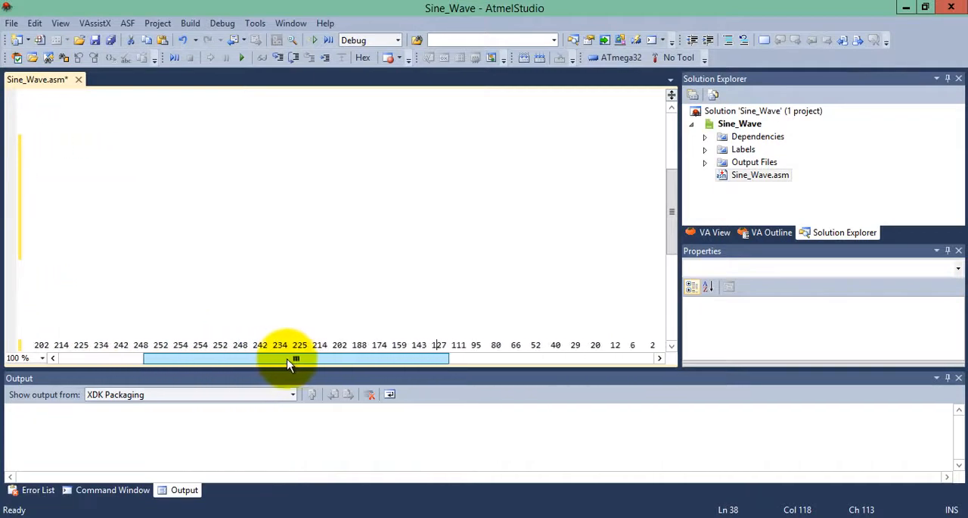
drag(295, 357, 472, 357)
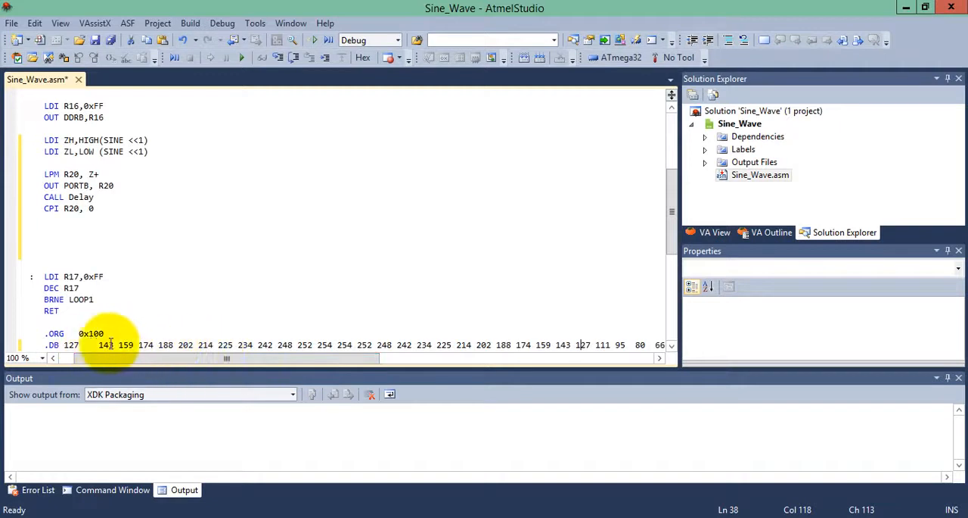
mouse_move(269, 346)
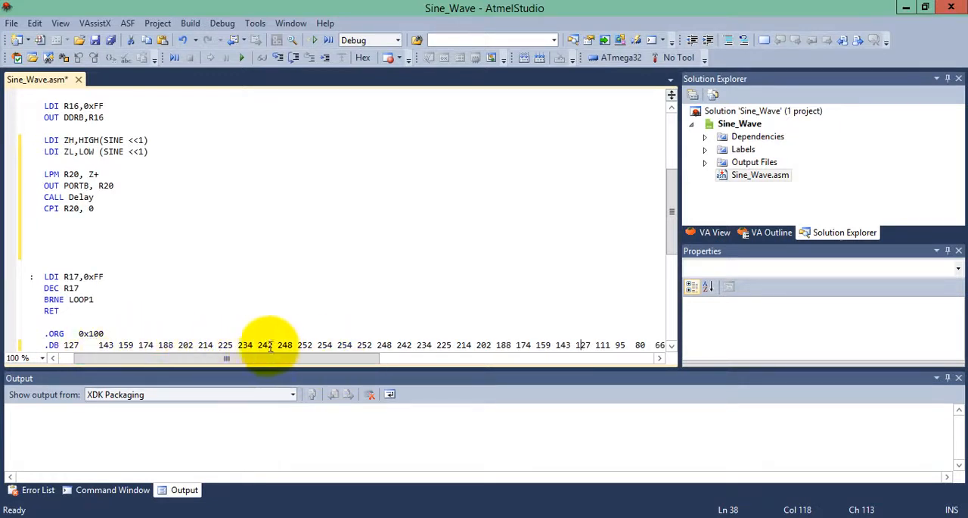
drag(227, 357, 265, 357)
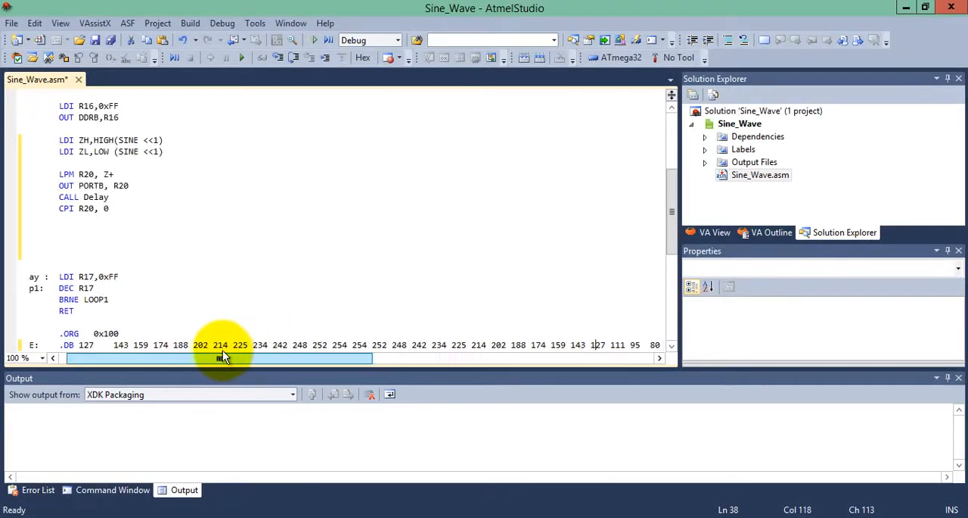
drag(219, 357, 472, 357)
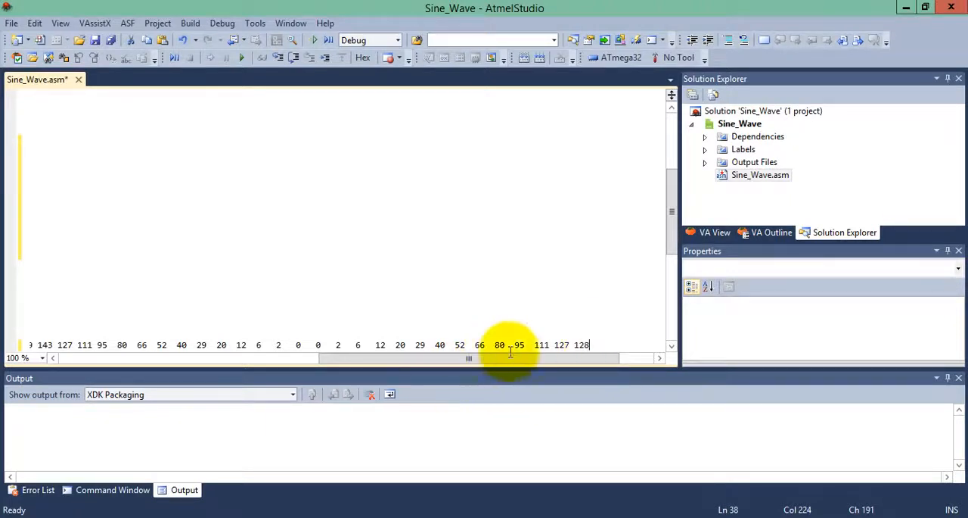
drag(511, 357, 469, 357)
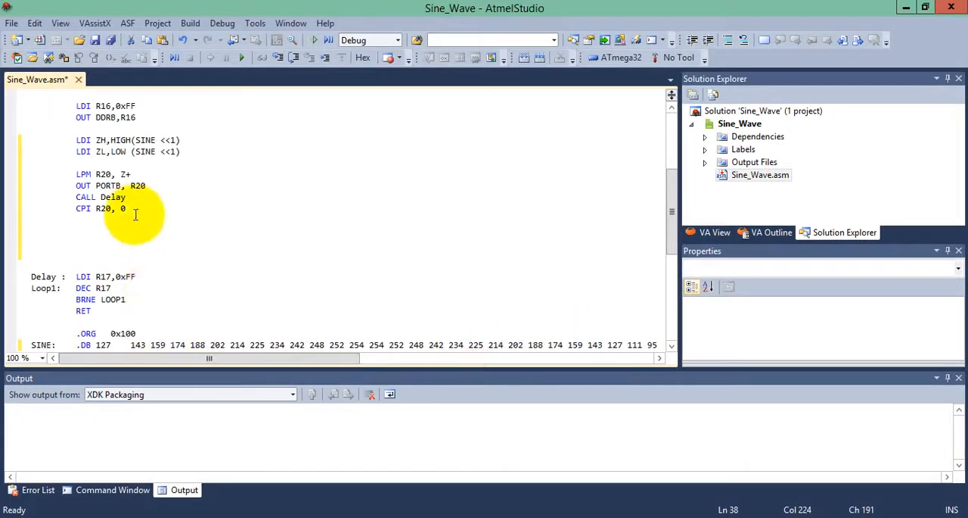
click(104, 208)
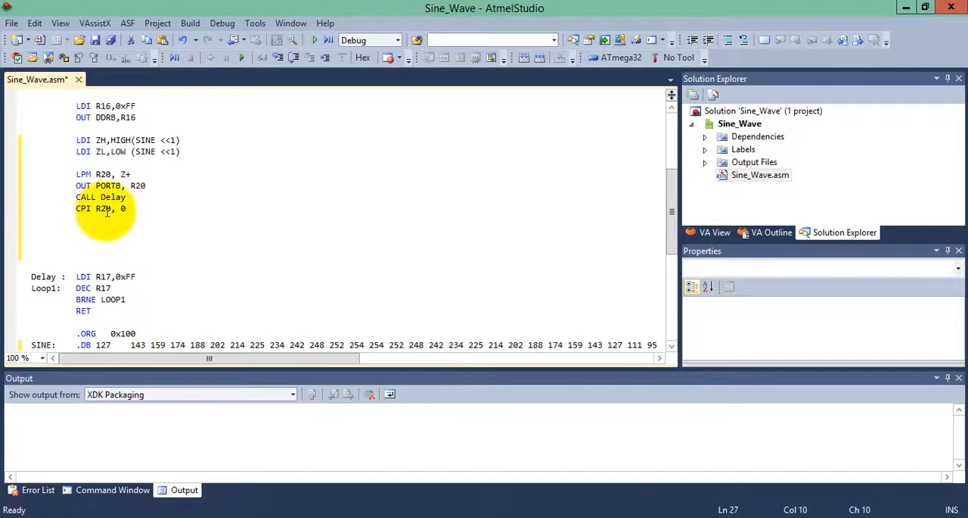
text(128)
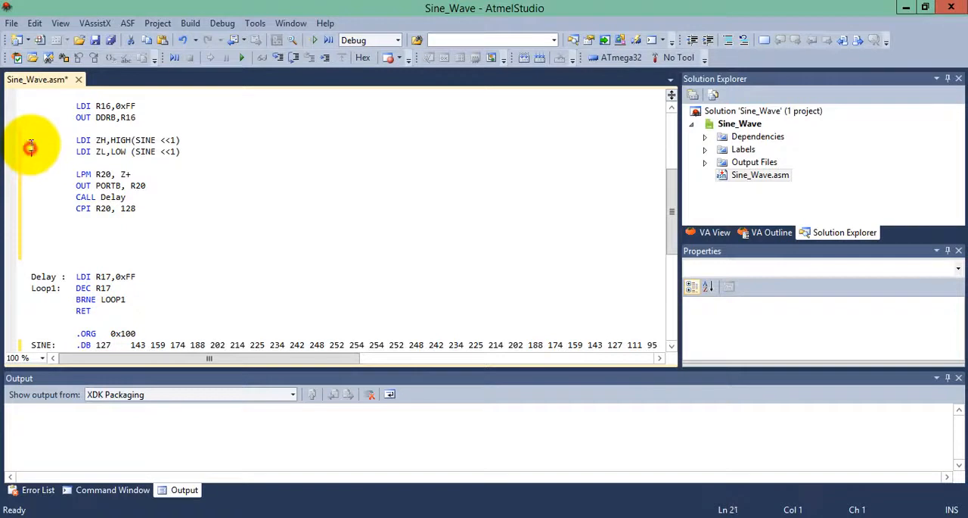
- Add LOOP labels, BREQ LOOP1 after the compare and RJMP LOOP2 to close the main loop
text(LOOP1:)
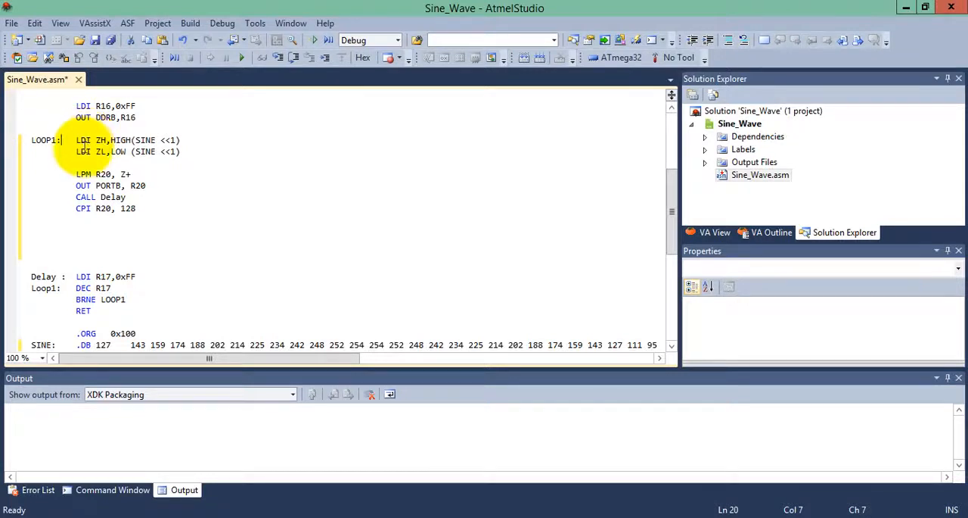
click(76, 221)
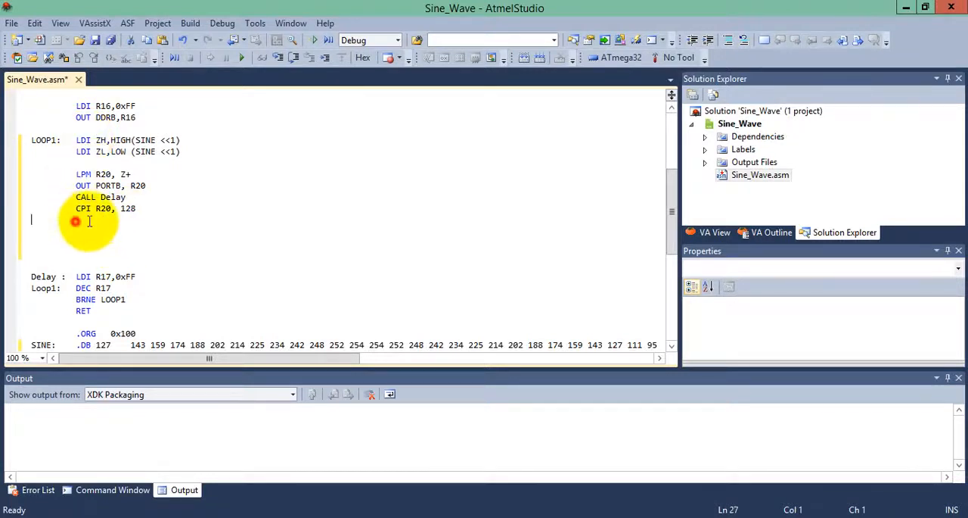
text(B)
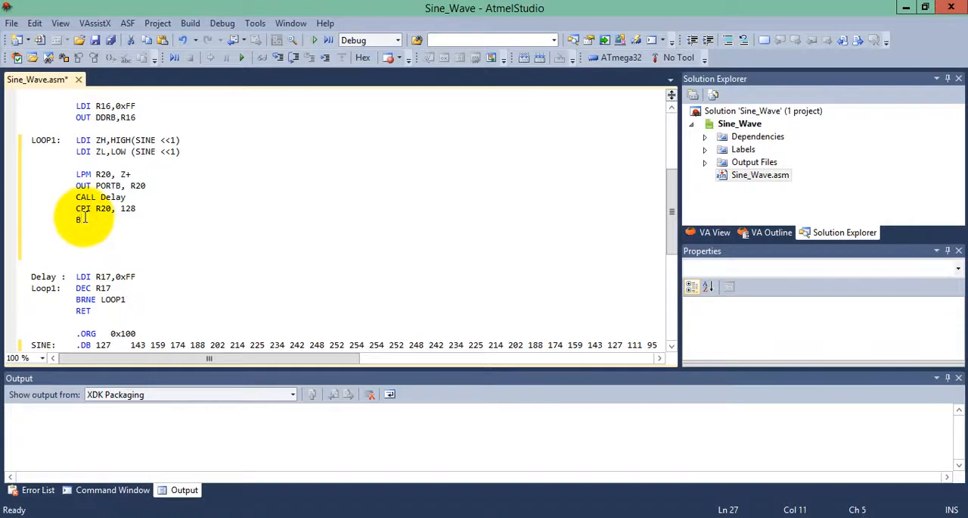
text(REQ)
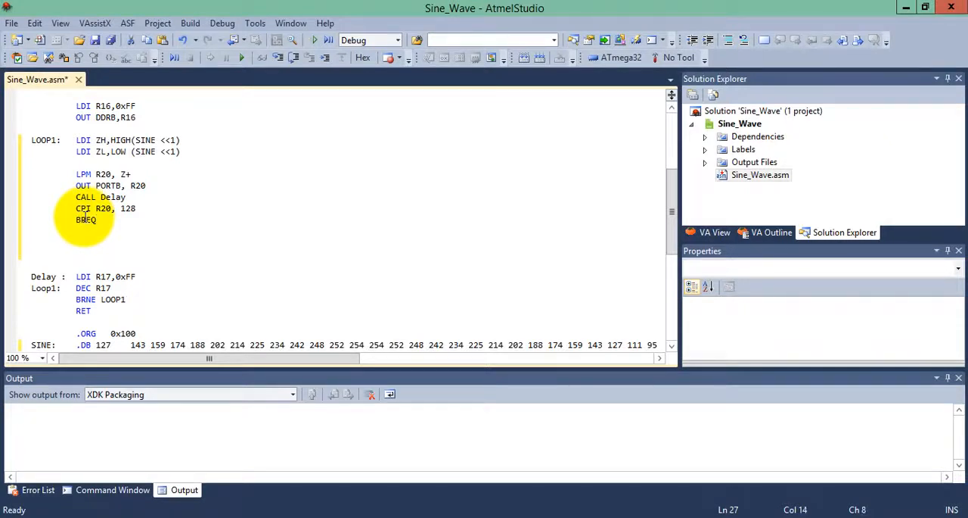
text(L)
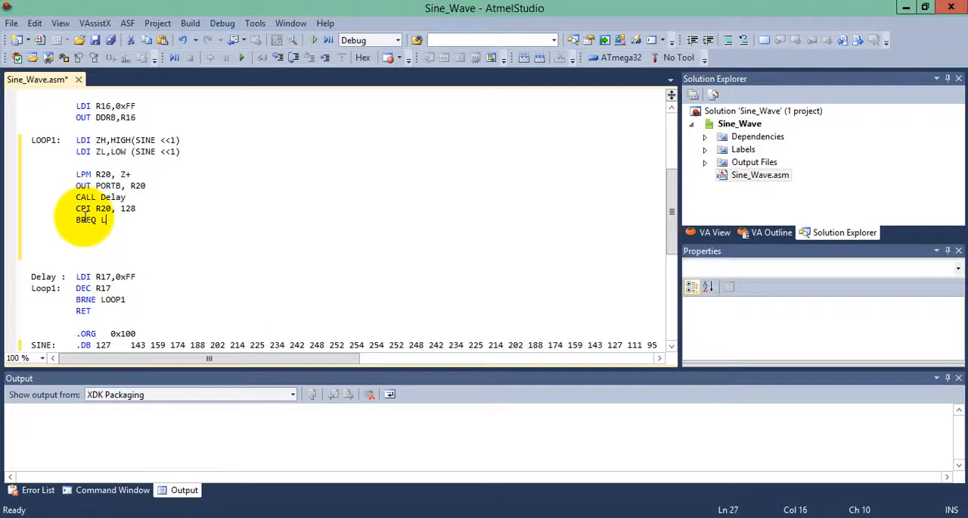
text(OOP1)
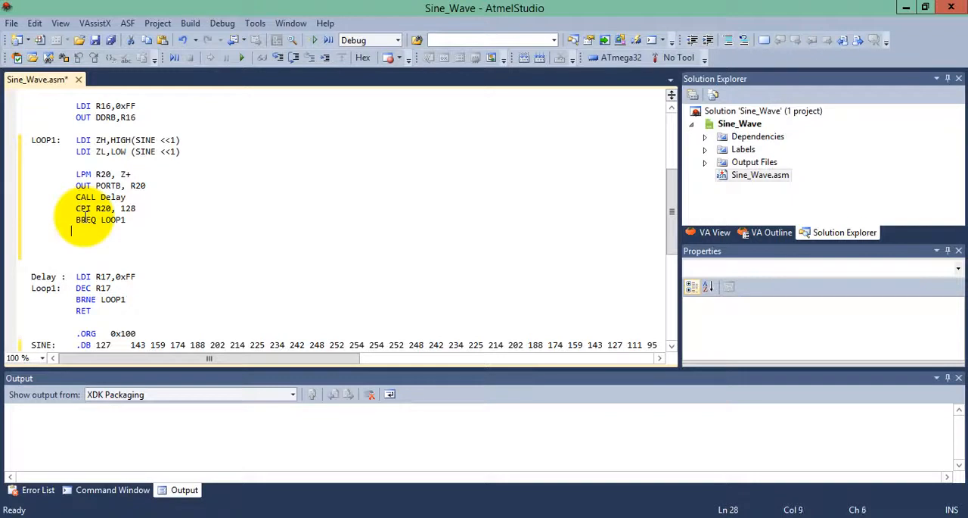
click(85, 219)
text(LOOP2: )
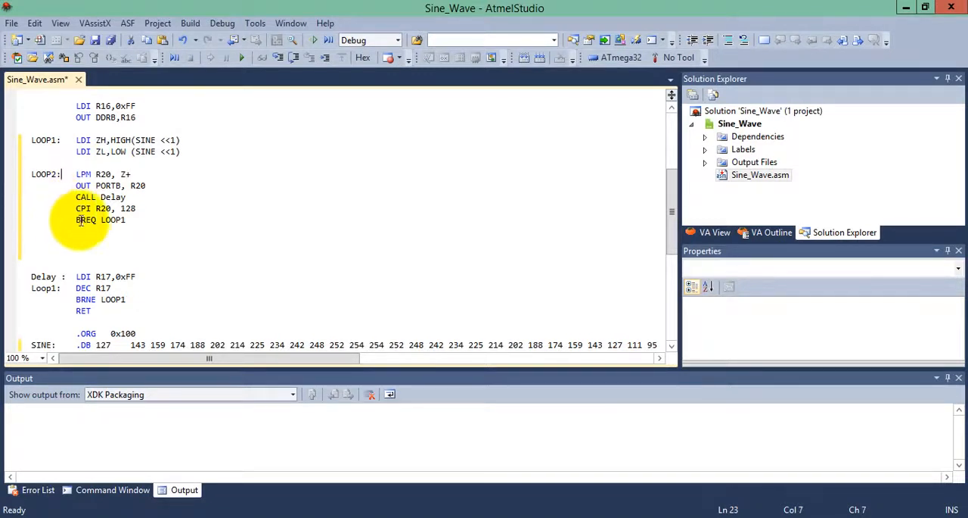
text(RJMP LOOP)
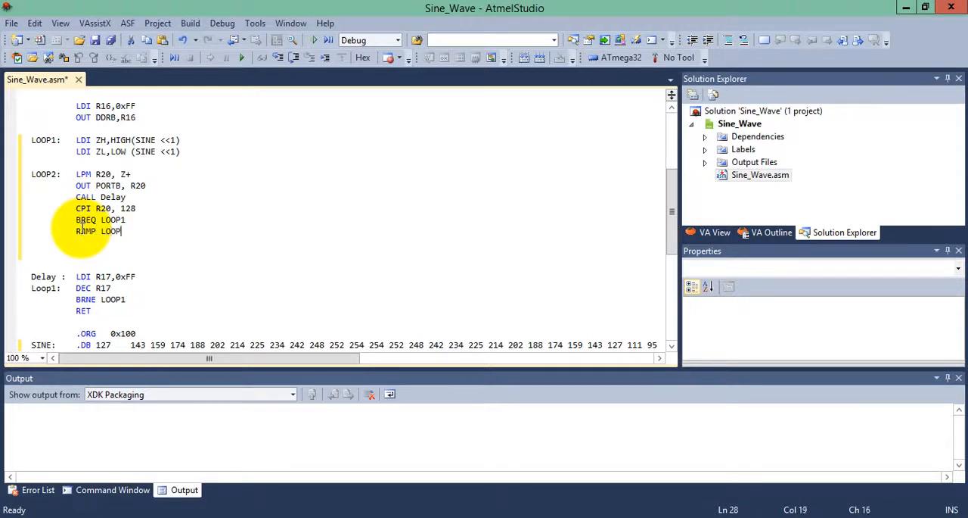
text(2)
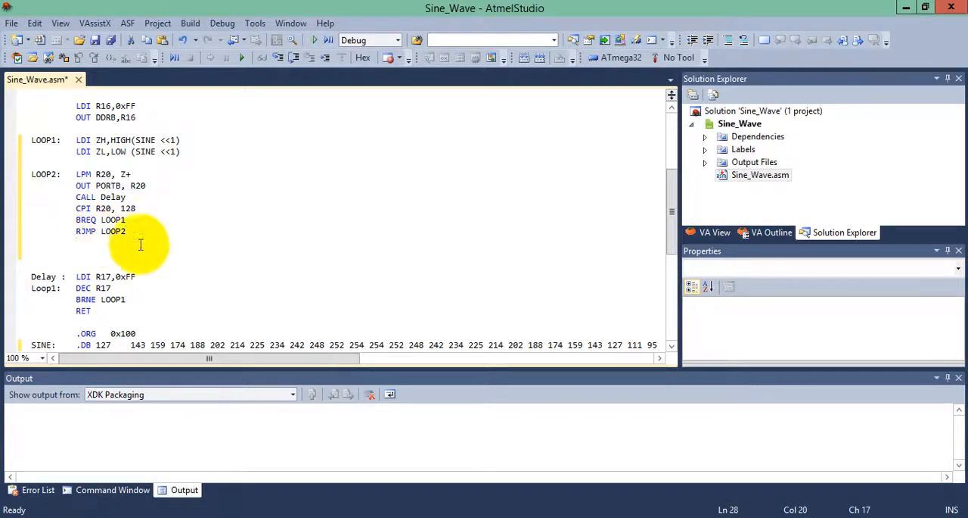
scroll(down, 3)
text(3)
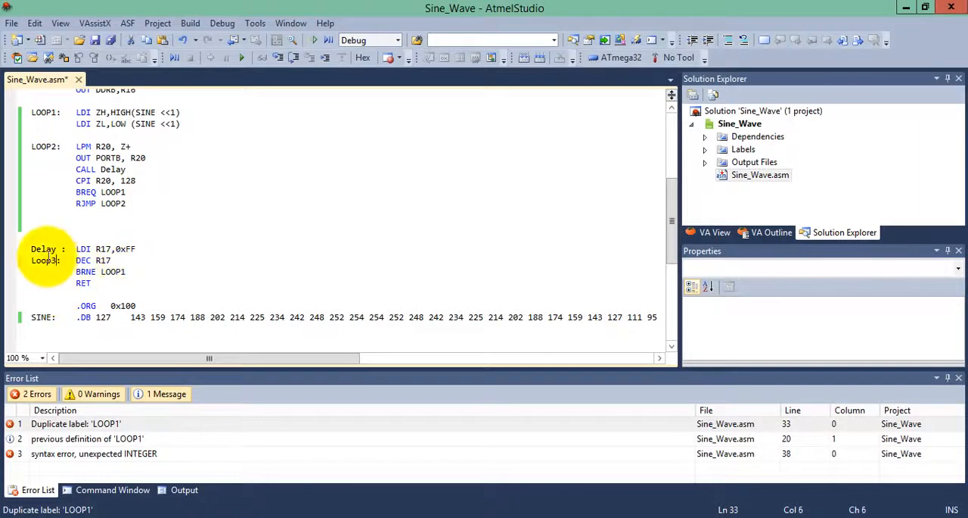
- Rename the delay's Loop1 to Loop3, comma-separate the SINE .DB values and build successfully
click(139, 306)
text(oop3)
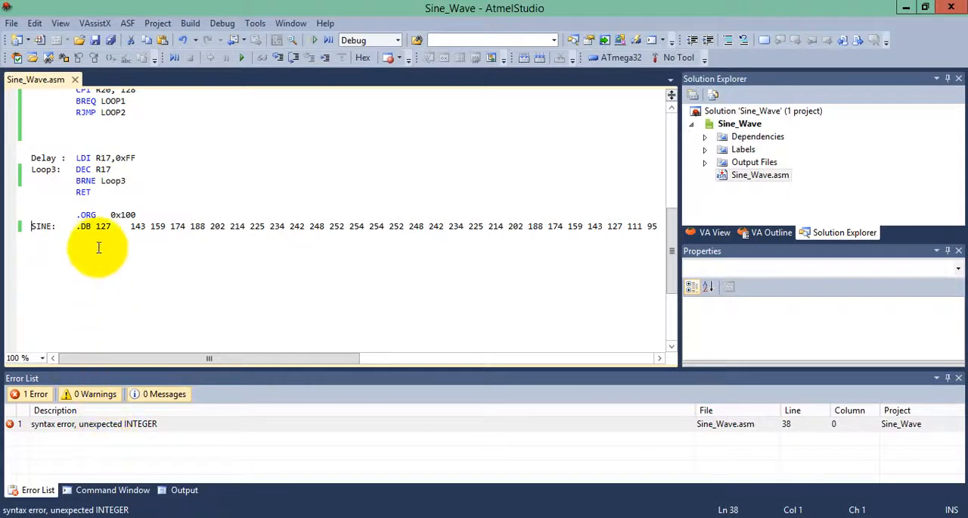
mouse_move(100, 227)
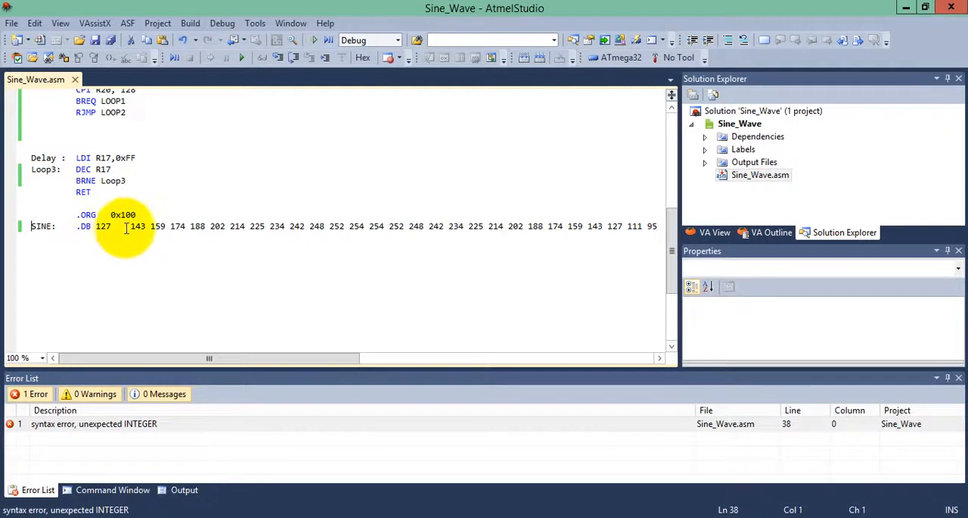
click(128, 226)
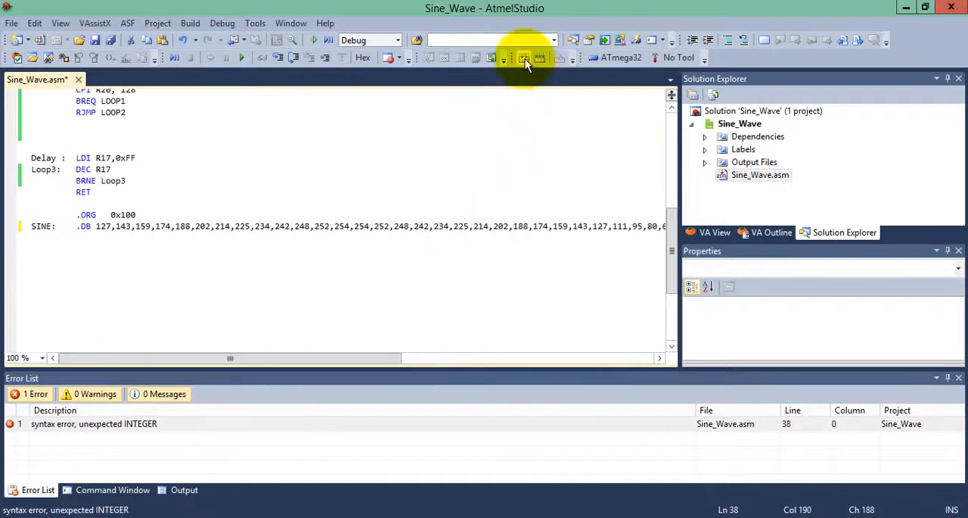
click(523, 58)
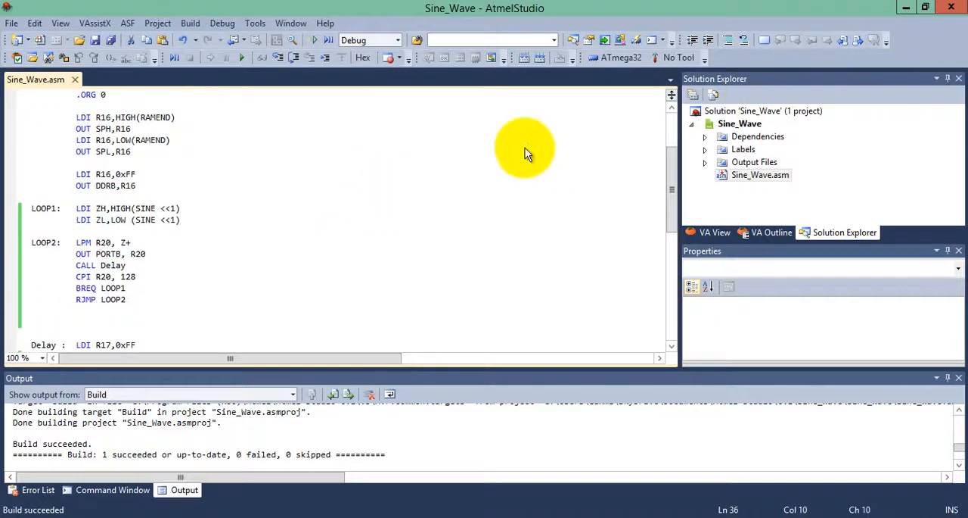
mouse_move(900, 23)
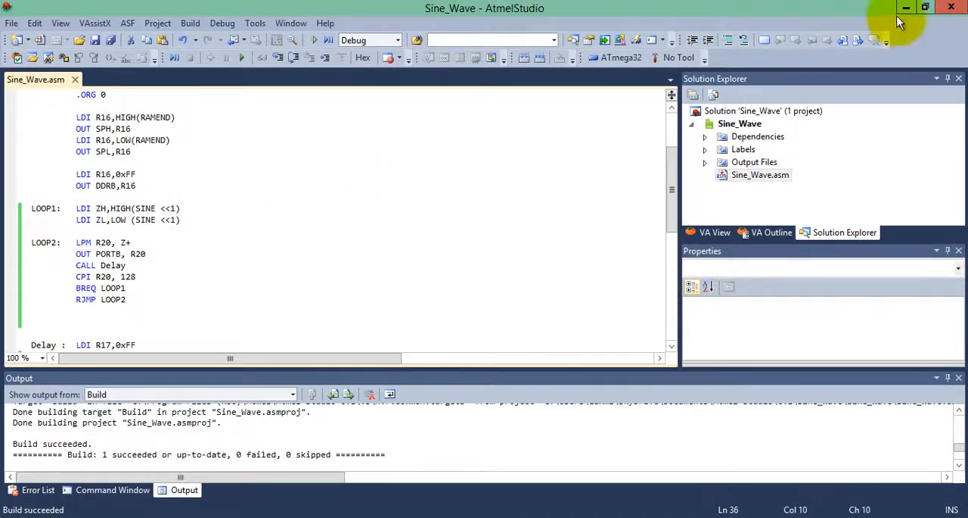
- Minimise Atmel Studio so the blank Proteus ISIS design is visible
click(905, 9)
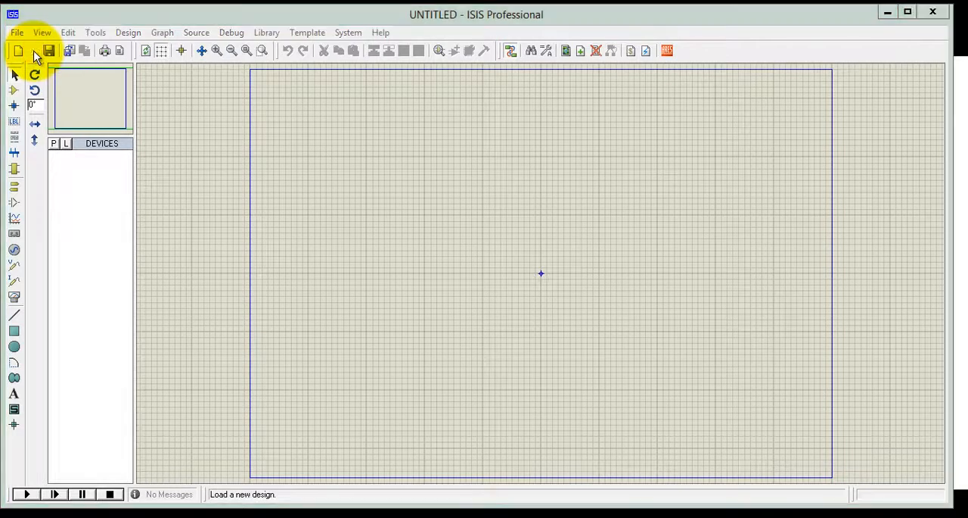
- Load the existing Ramp.DSN design from the Documents\Proteus folder
click(33, 50)
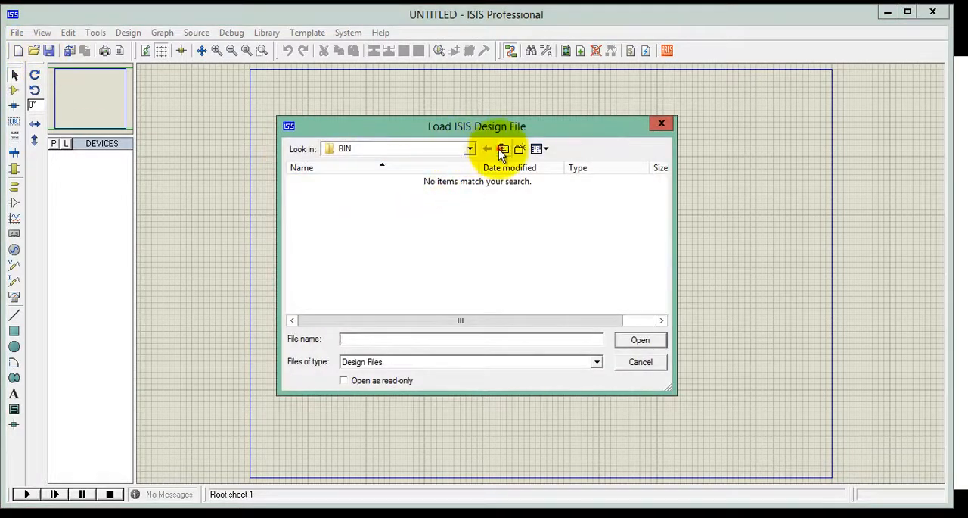
click(503, 148)
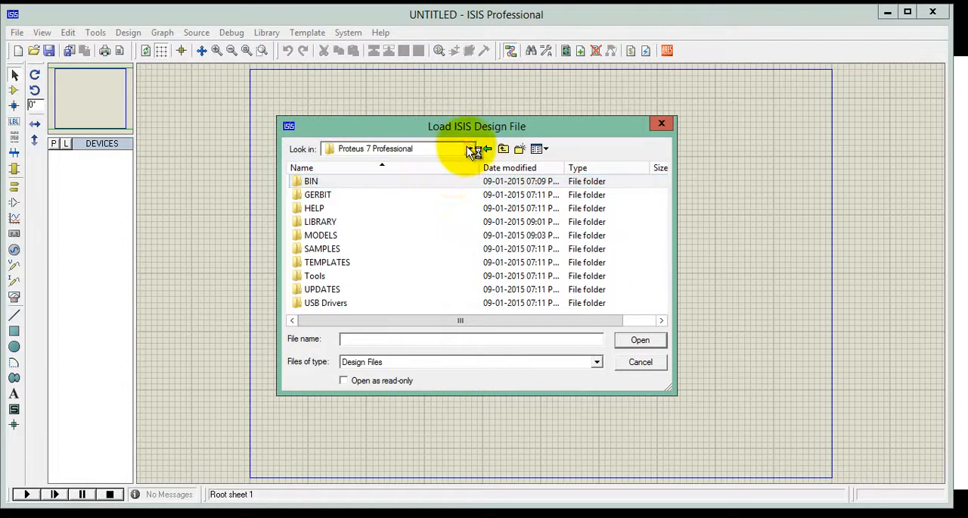
click(469, 149)
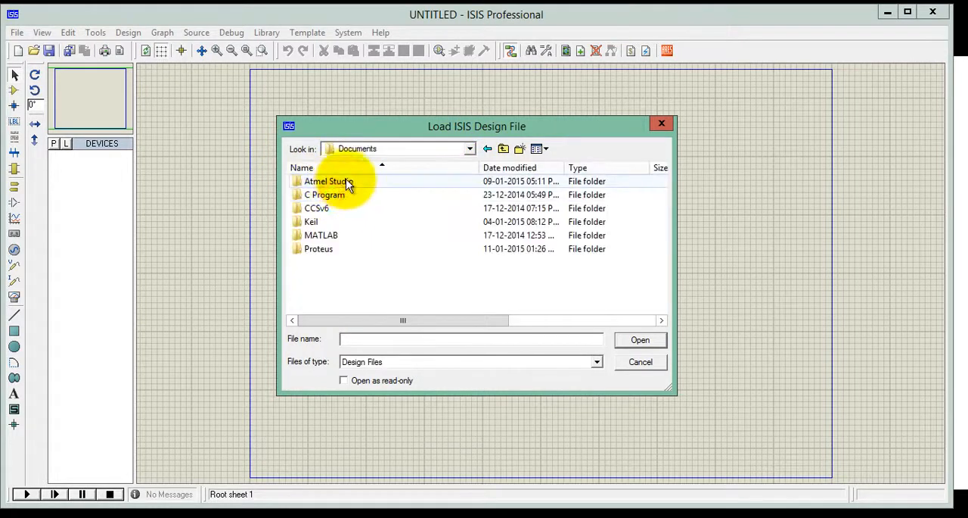
click(318, 248)
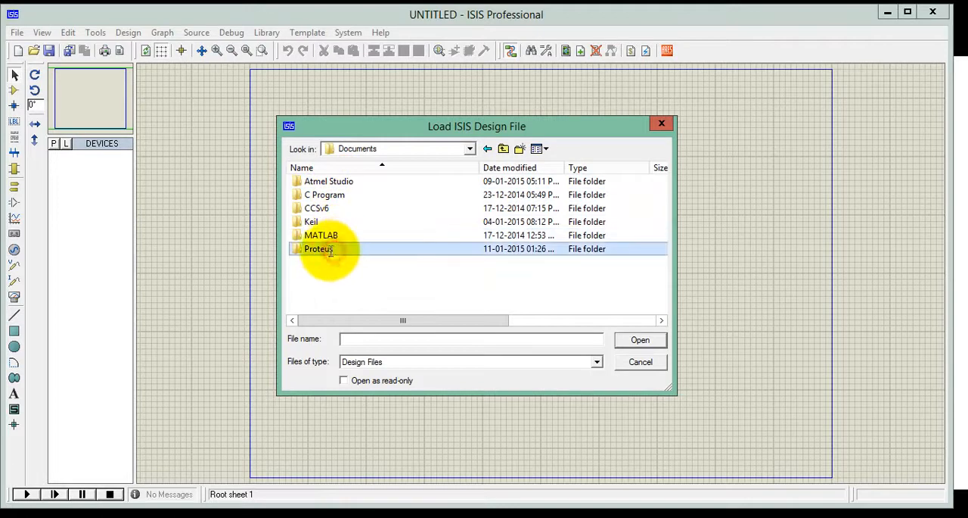
double_click(318, 249)
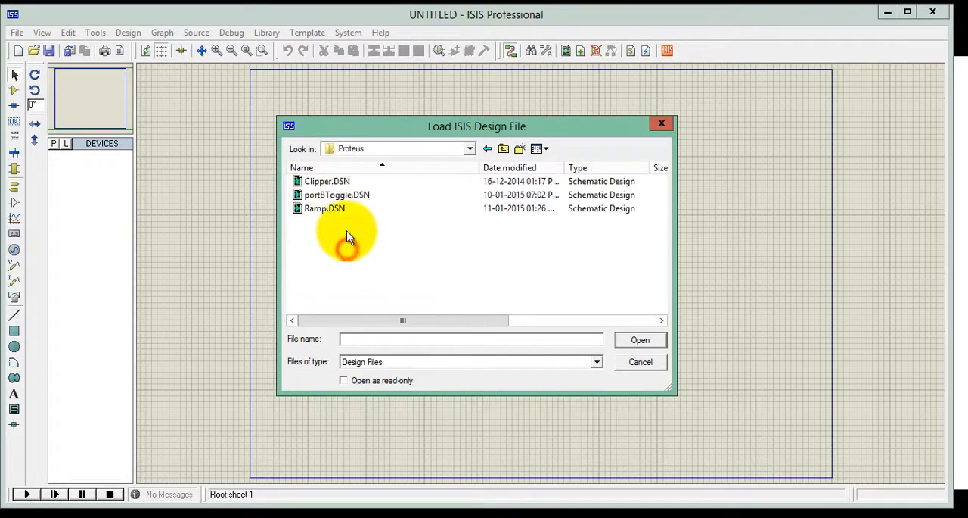
click(324, 209)
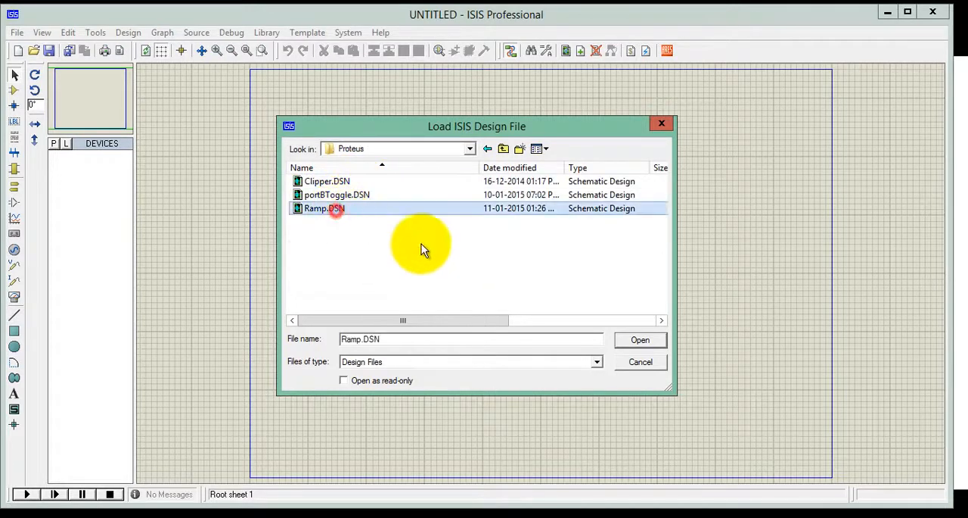
click(638, 339)
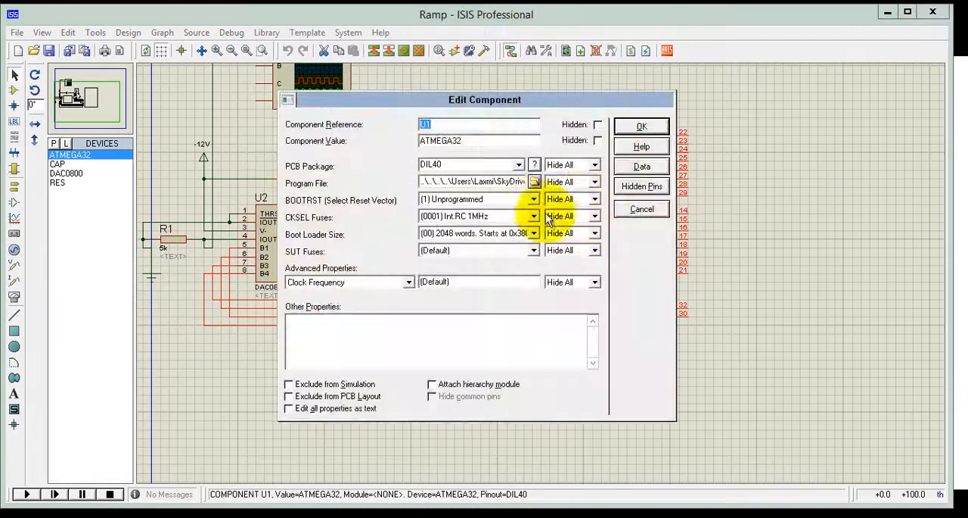
- Set the ATMEGA32's program file to Sine_Wave.hex from Atmel Studio\6.1\Sine_Wave\Debug
click(534, 181)
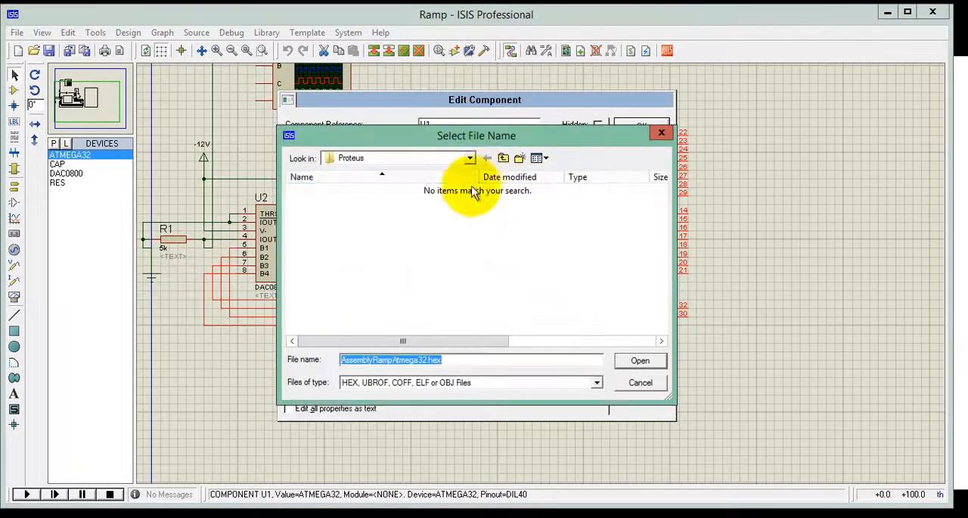
click(469, 158)
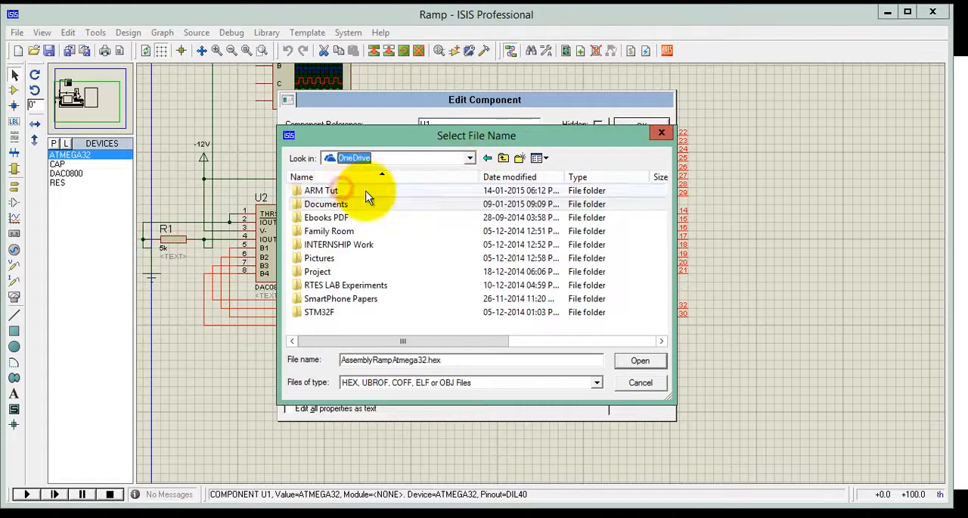
double_click(325, 203)
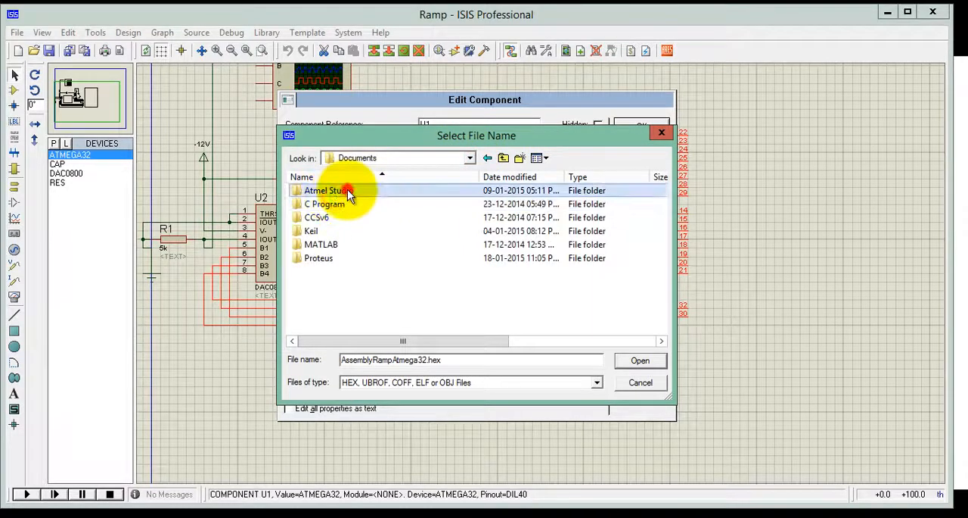
double_click(325, 191)
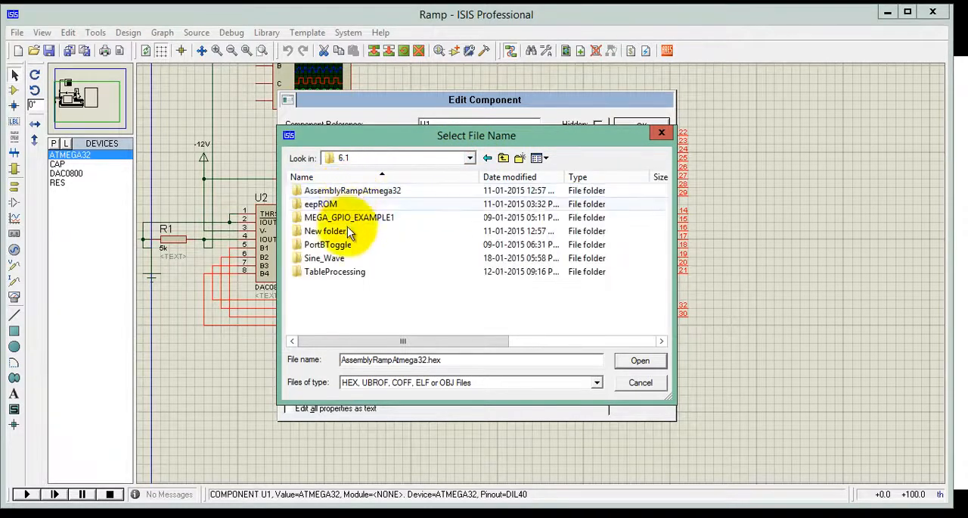
double_click(323, 257)
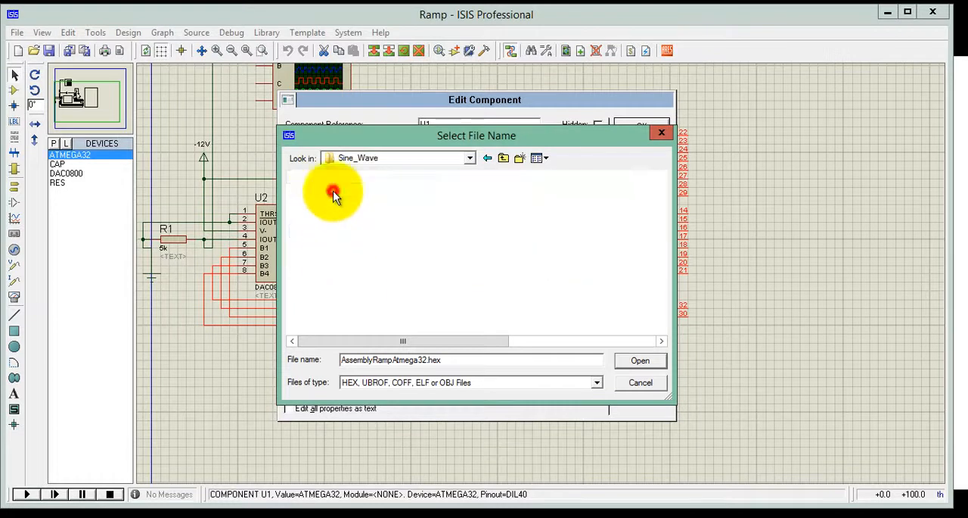
click(329, 191)
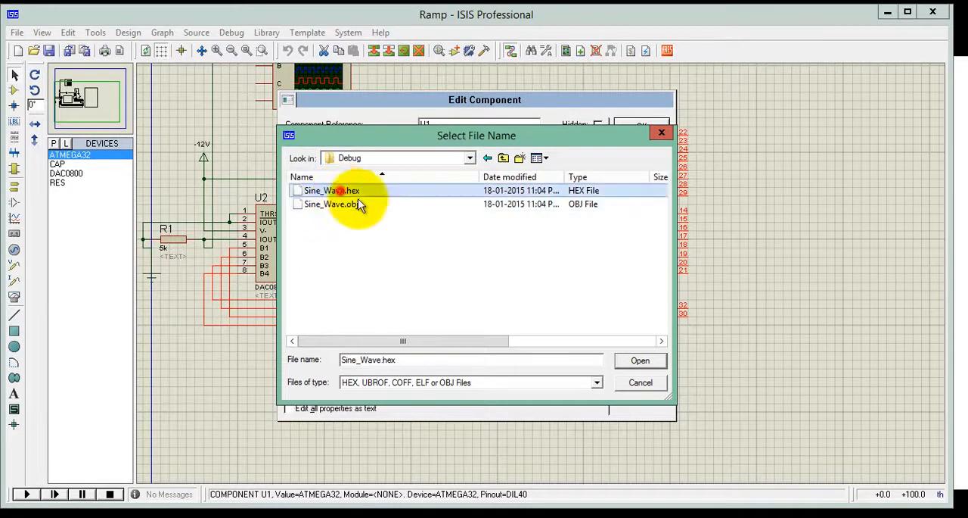
click(639, 360)
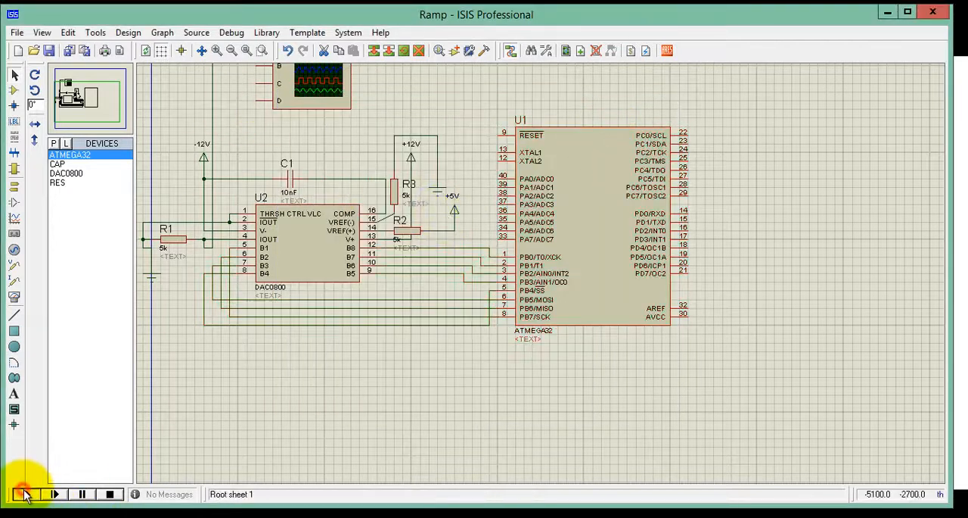
- Start the Ramp circuit simulation so the oscilloscope shows the stepped sine output
click(24, 494)
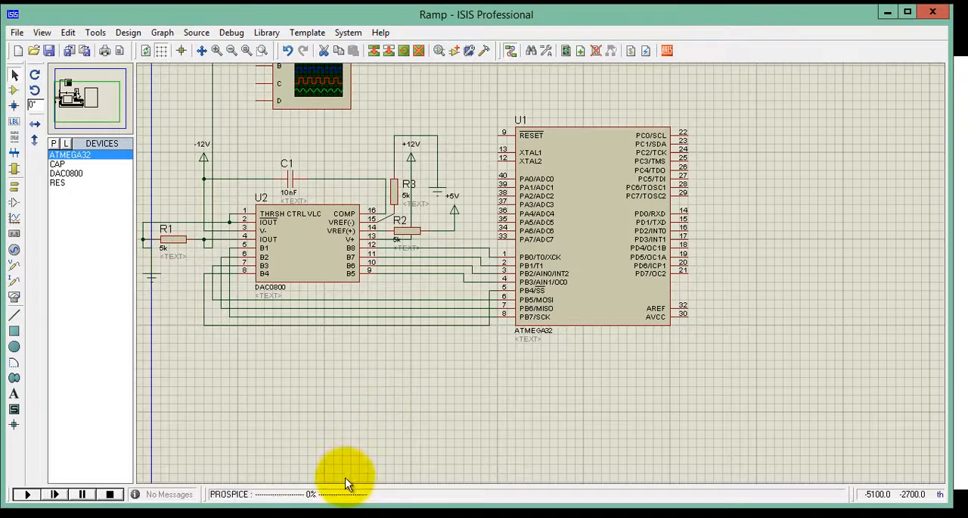
click(26, 493)
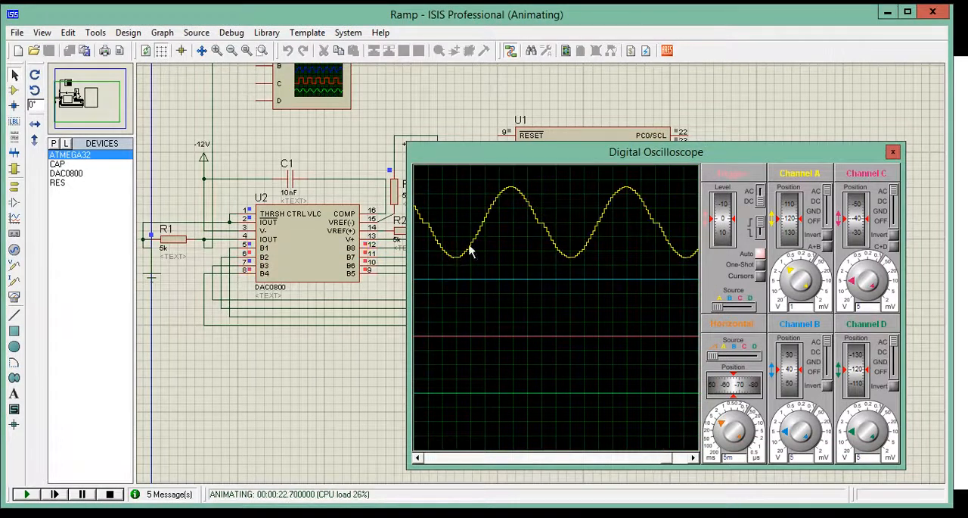
mouse_move(533, 219)
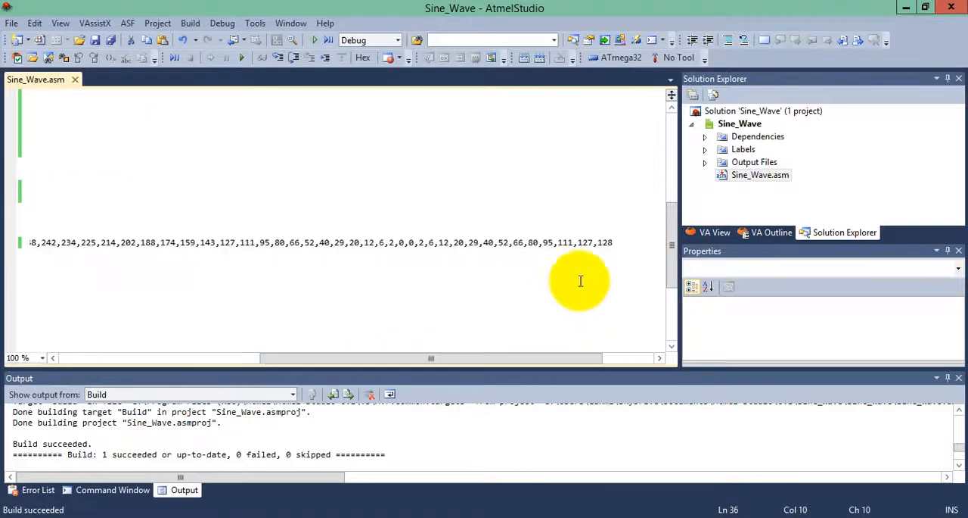
- Delete the surplus value ending the .DB sine table and rebuild Sine_Wave twice
drag(432, 357, 230, 358)
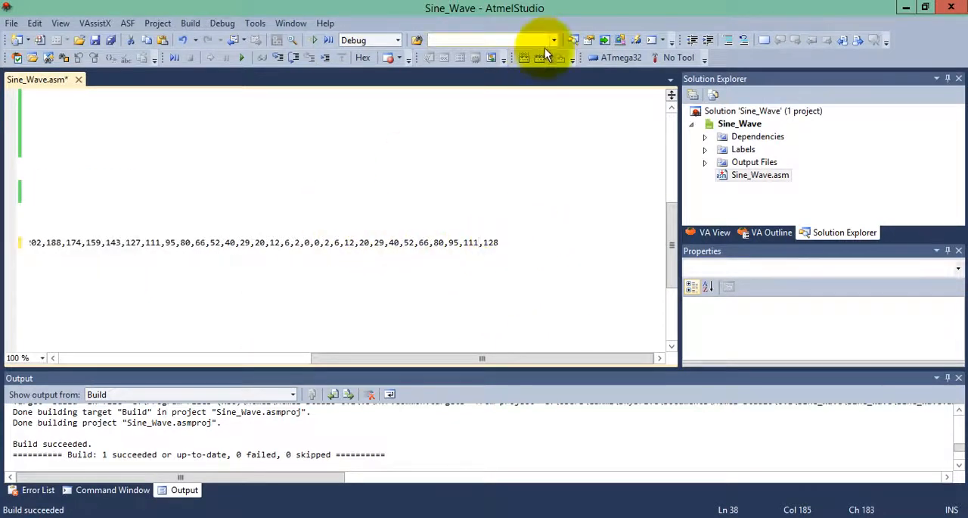
click(541, 58)
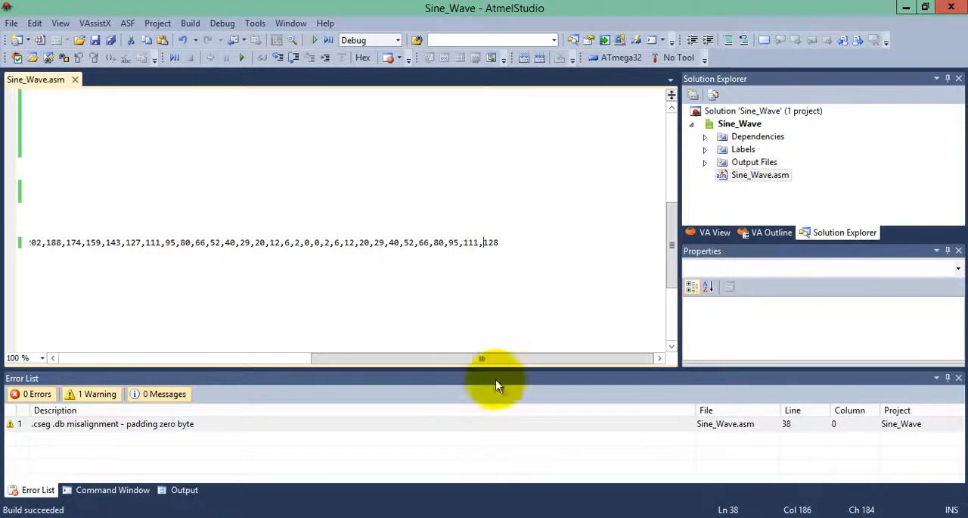
drag(482, 357, 288, 357)
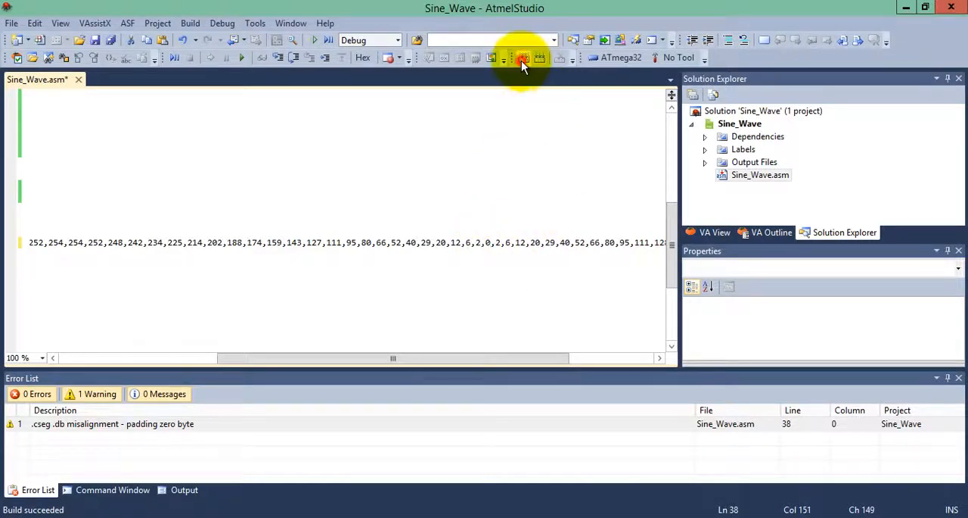
click(524, 58)
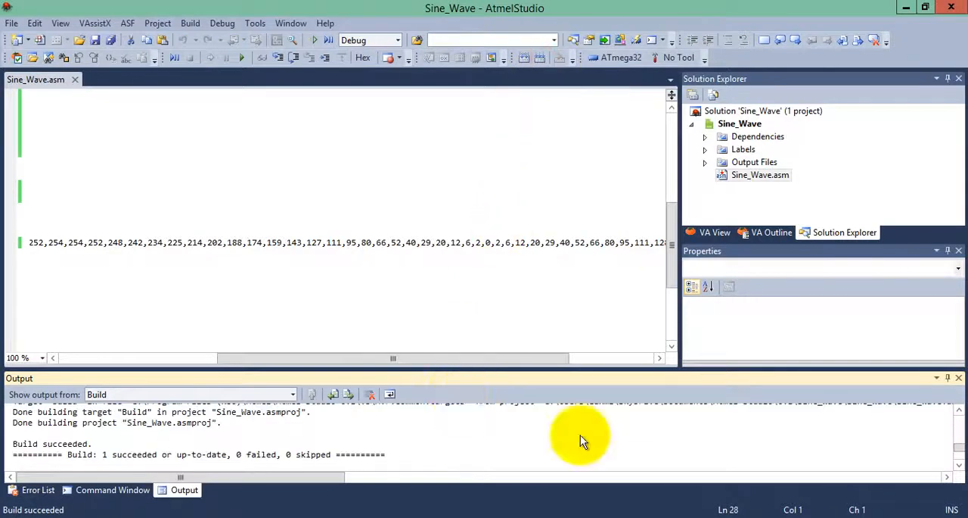
mouse_move(379, 507)
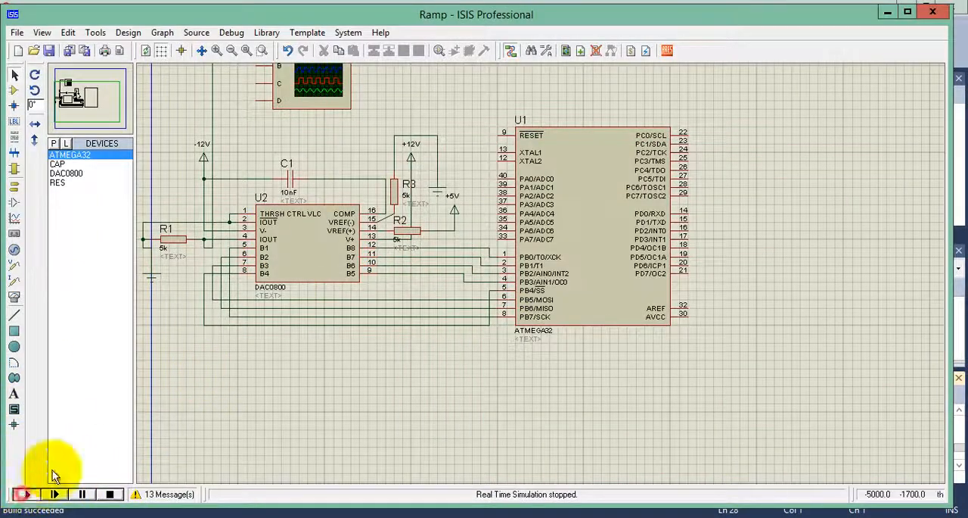
- Restart the simulation with the rebuilt program to get a smooth sine wave
click(25, 493)
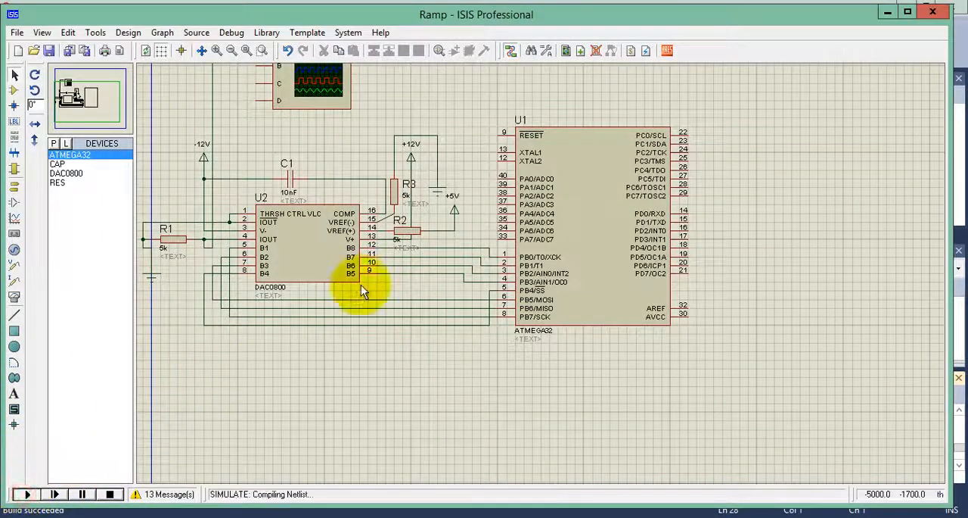
click(24, 493)
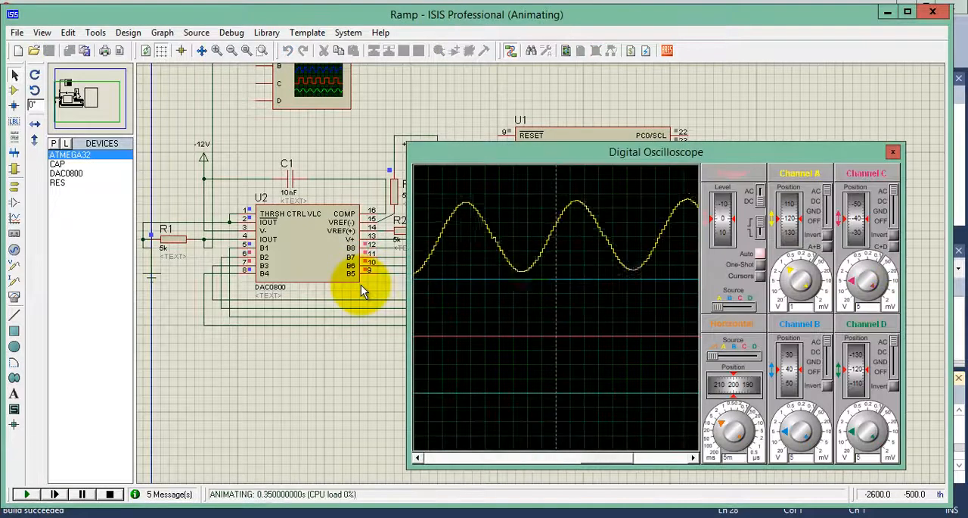